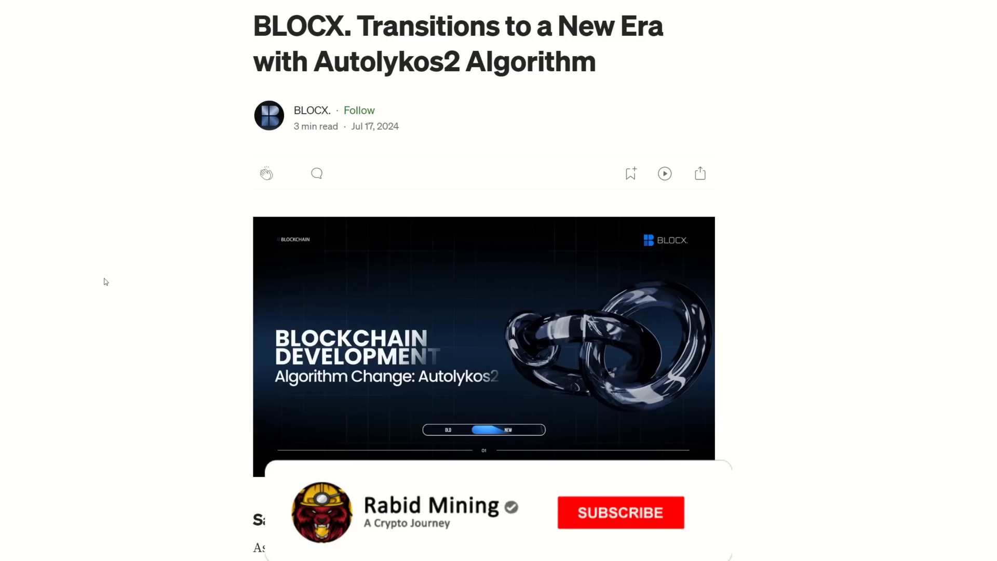
- Read through the SRBMiner-MULTI v2.6.3 GitHub release notes announcing blocx_autolykos2 support
{"action": "left_click", "coordinate": [621, 512]}
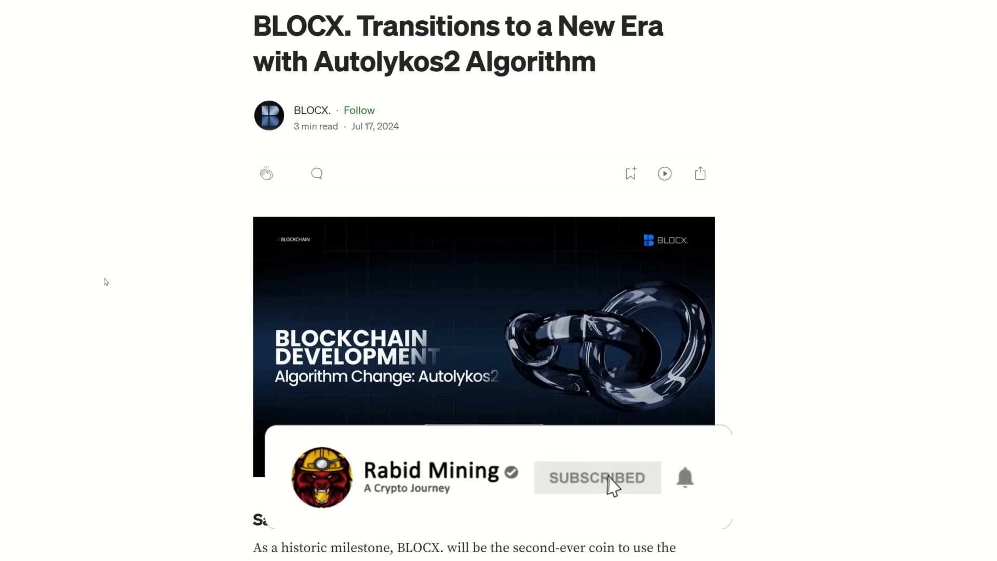
{"action": "mouse_move", "coordinate": [632, 510]}
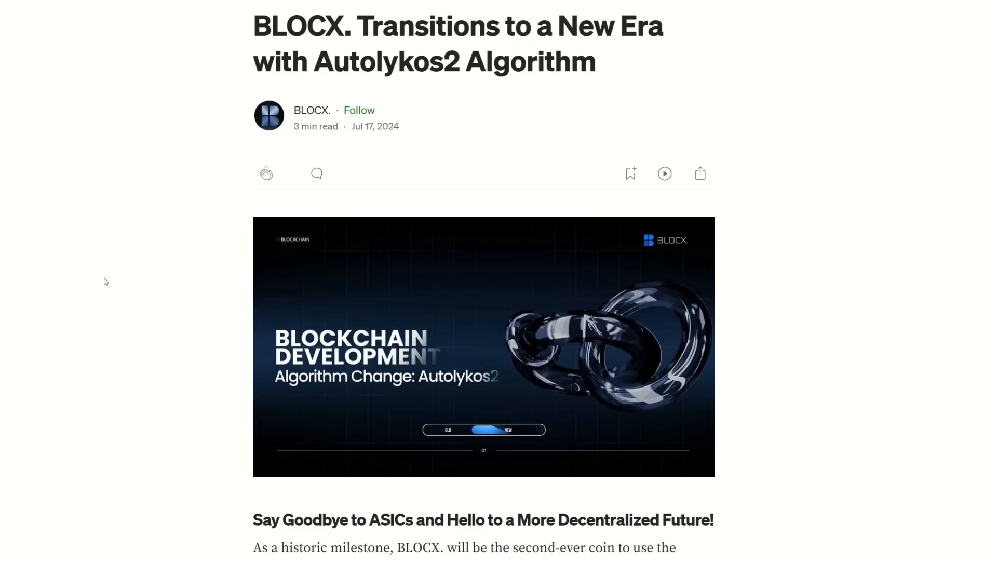
{"action": "mouse_move", "coordinate": [120, 352]}
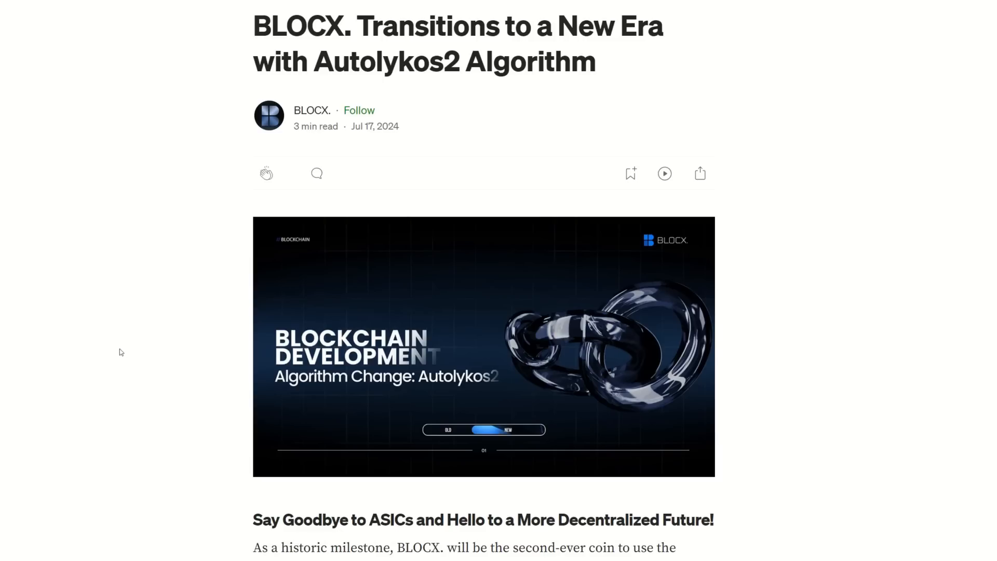
{"action": "scroll", "scroll_direction": "down", "scroll_amount": 3}
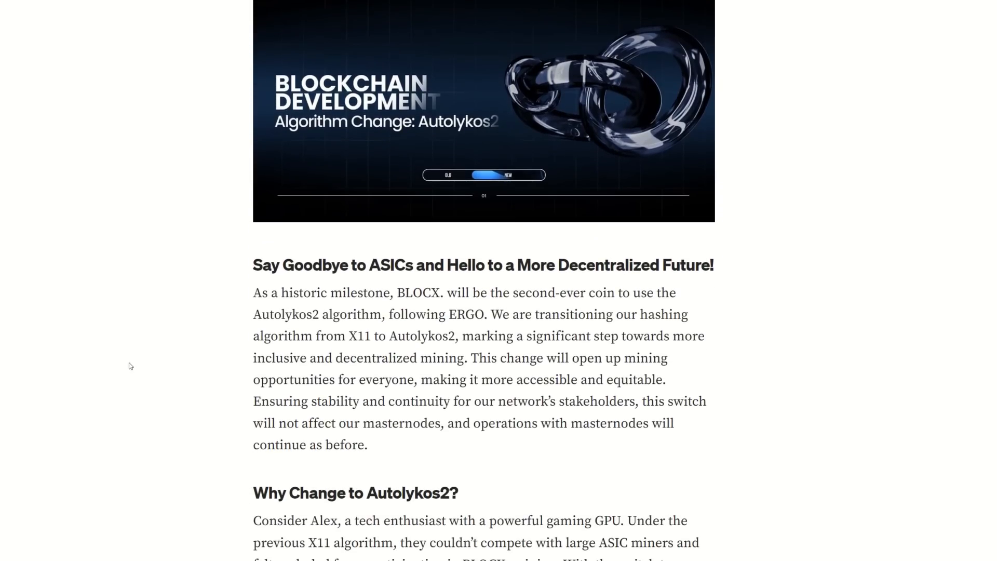
{"action": "scroll", "scroll_direction": "down", "scroll_amount": 3}
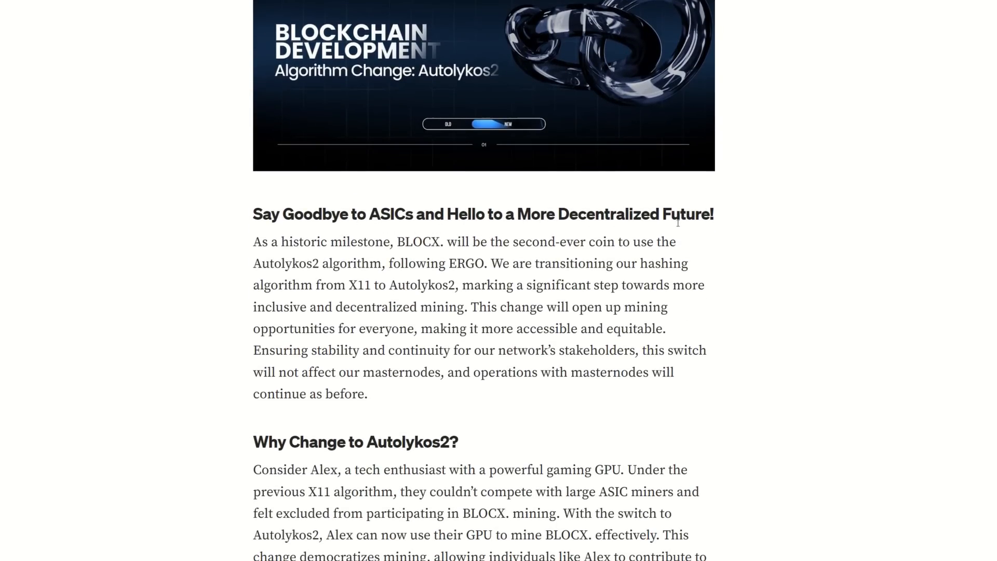
{"action": "mouse_move", "coordinate": [431, 251]}
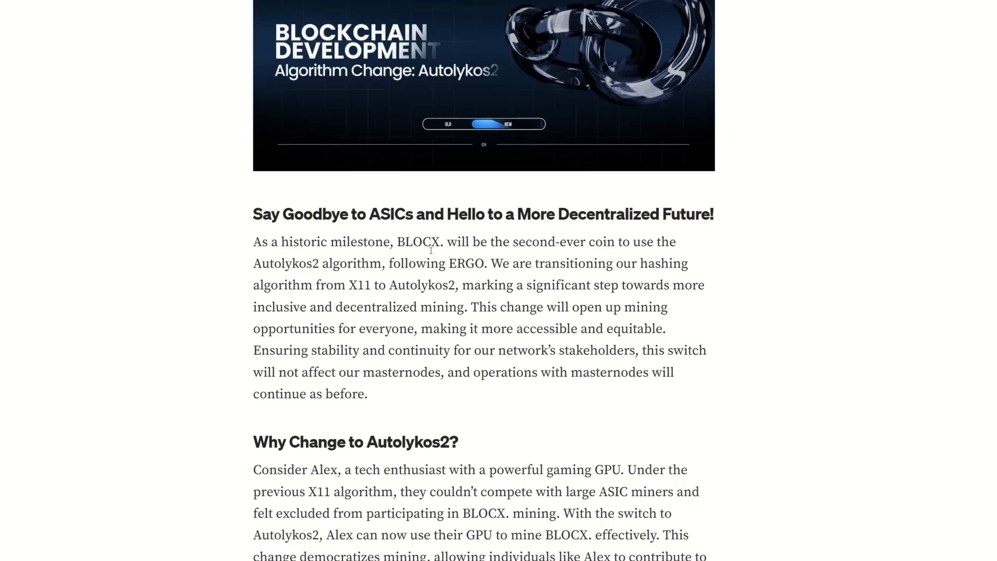
{"action": "mouse_move", "coordinate": [657, 247]}
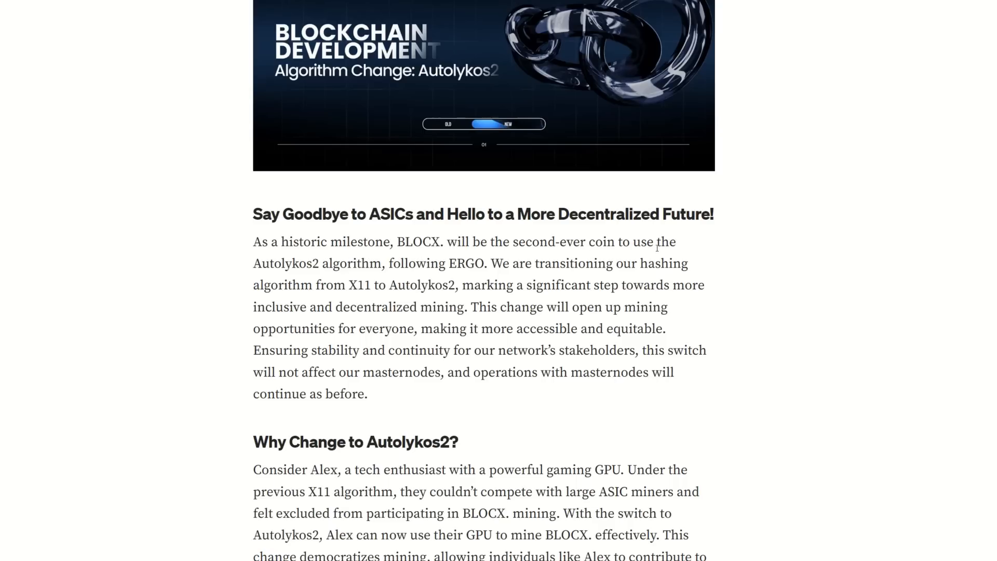
{"action": "mouse_move", "coordinate": [326, 273]}
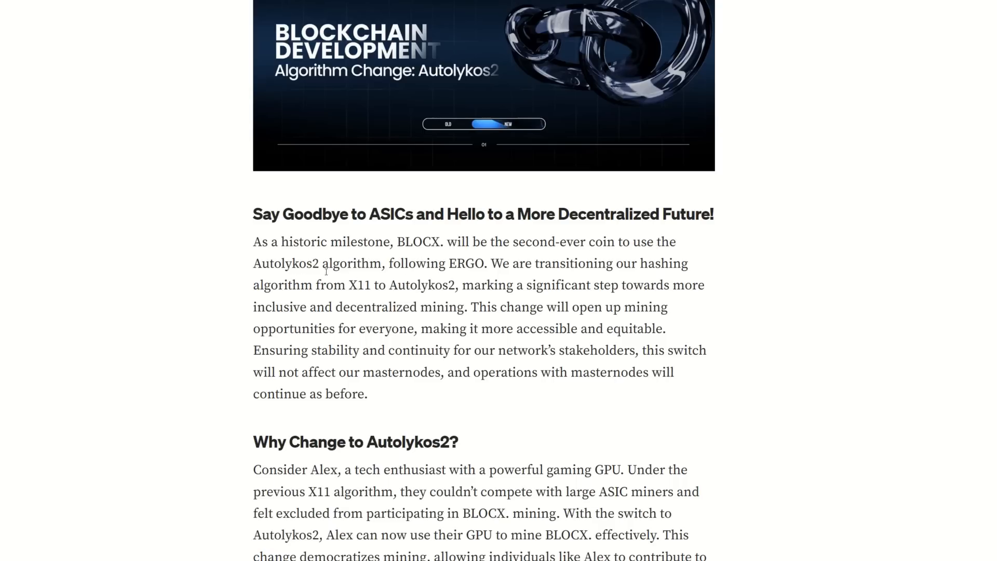
{"action": "mouse_move", "coordinate": [393, 271]}
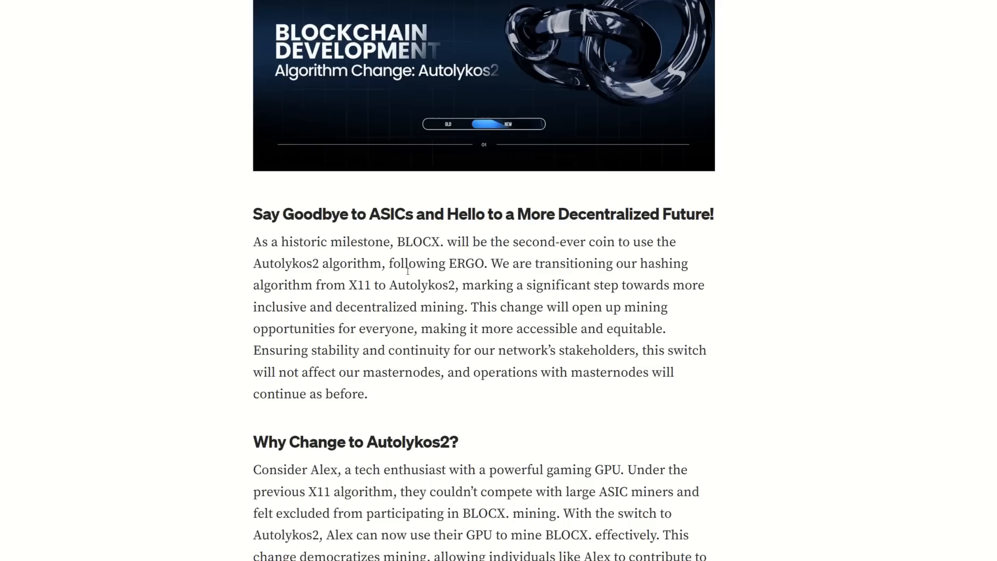
{"action": "mouse_move", "coordinate": [484, 280]}
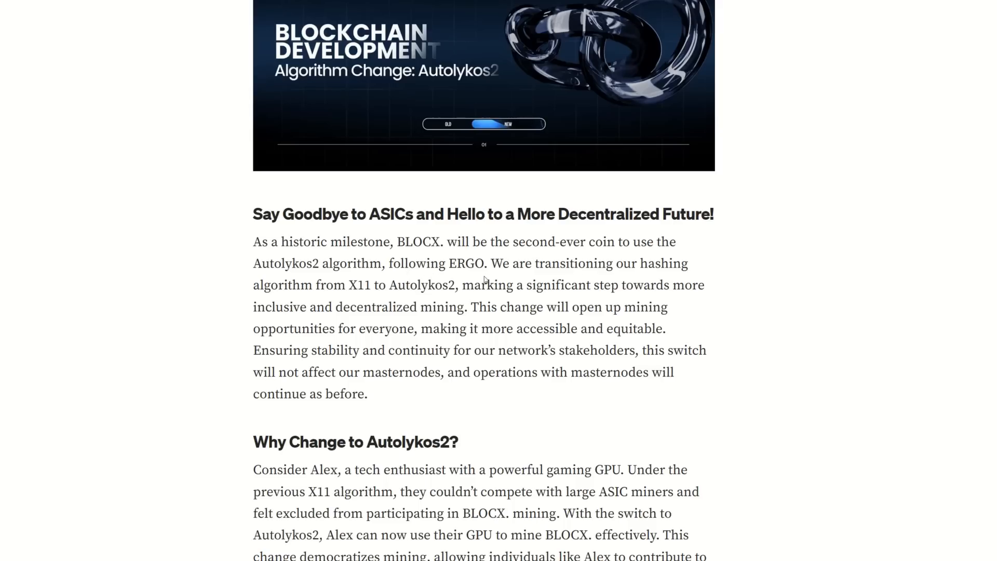
{"action": "mouse_move", "coordinate": [495, 278]}
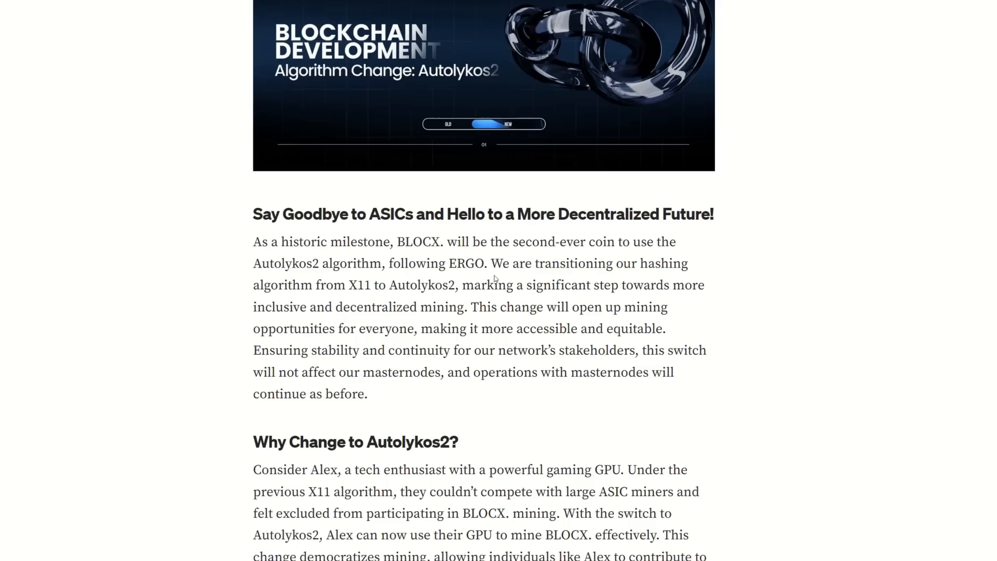
{"action": "mouse_move", "coordinate": [377, 299]}
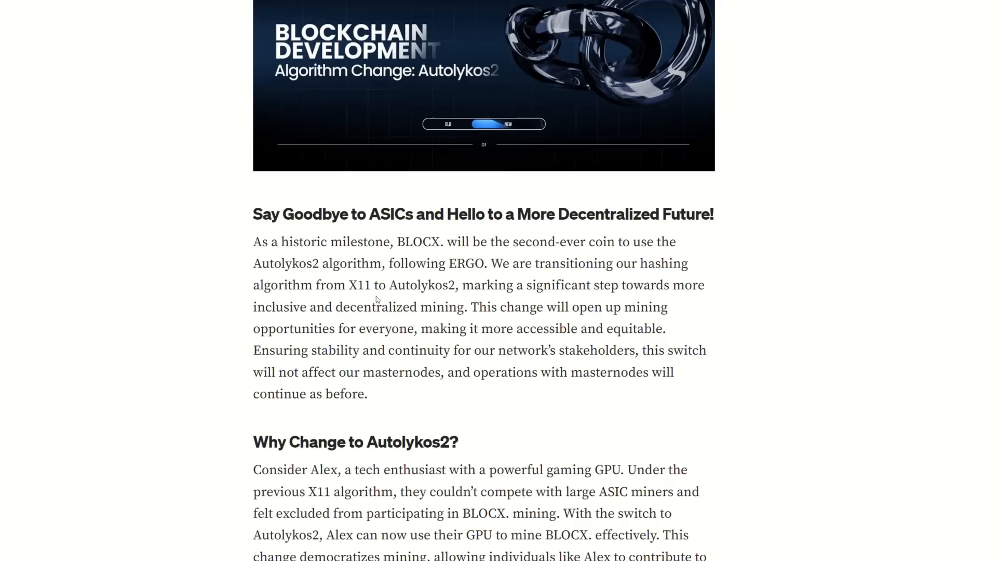
{"action": "mouse_move", "coordinate": [422, 300]}
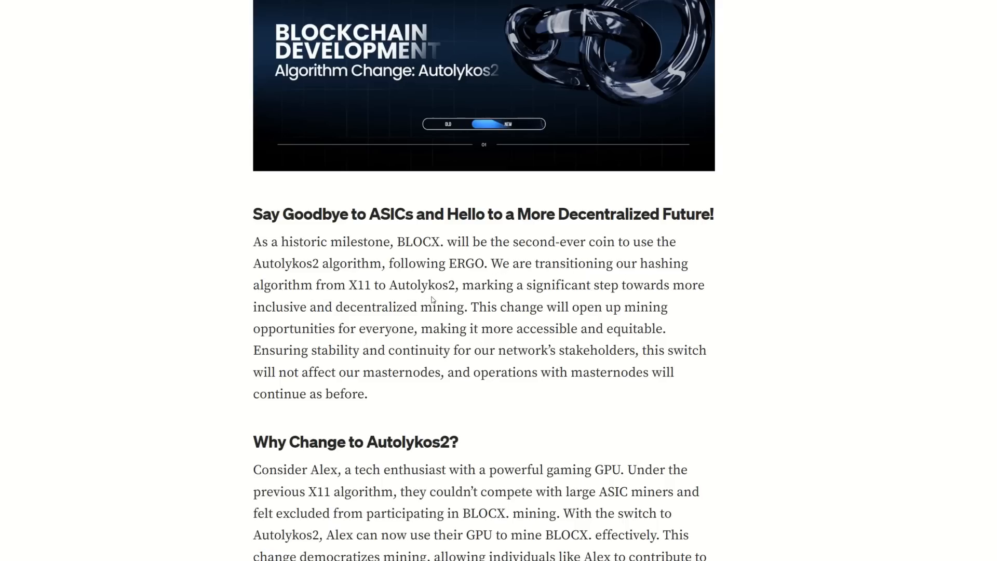
{"action": "mouse_move", "coordinate": [571, 300]}
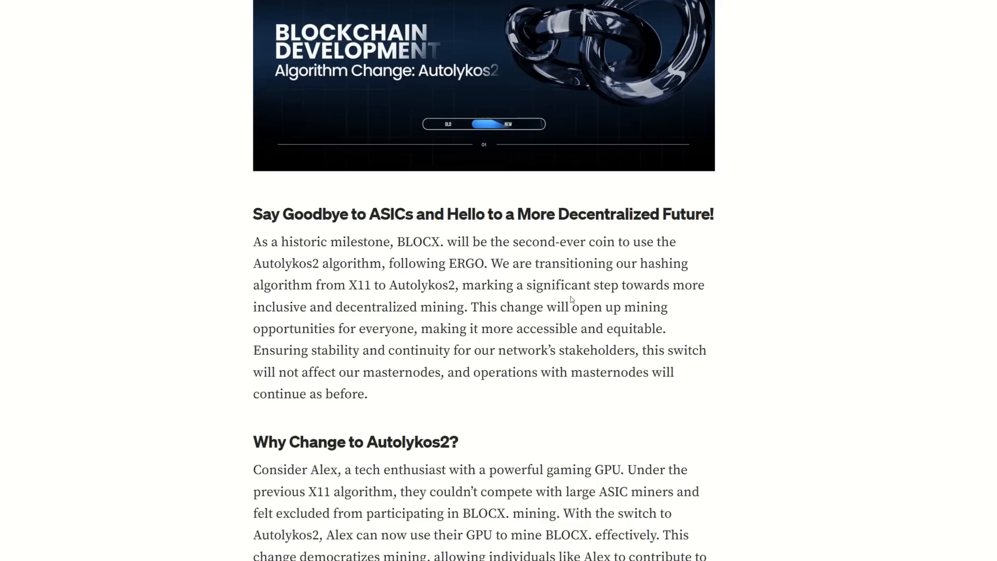
{"action": "mouse_move", "coordinate": [326, 325]}
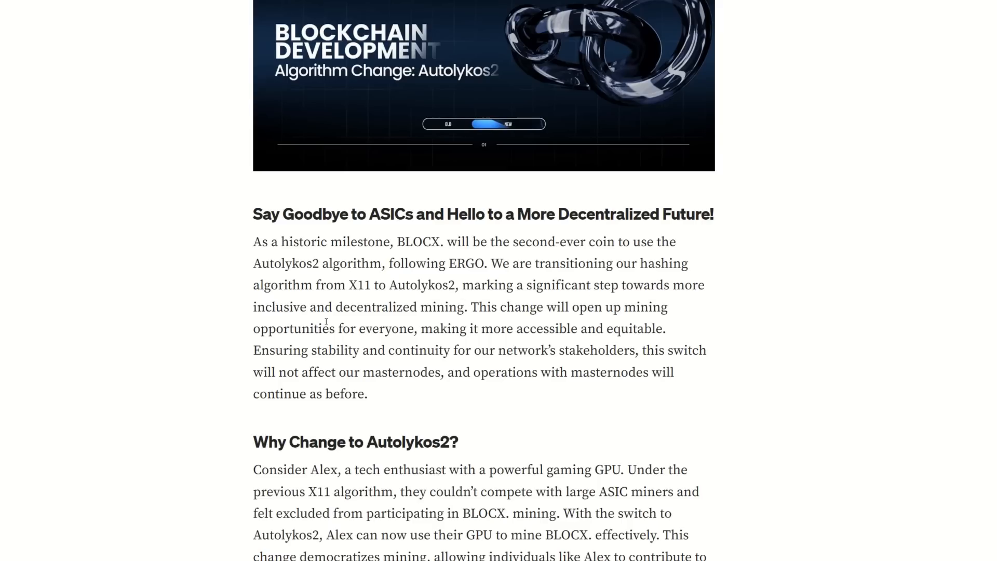
{"action": "mouse_move", "coordinate": [211, 434]}
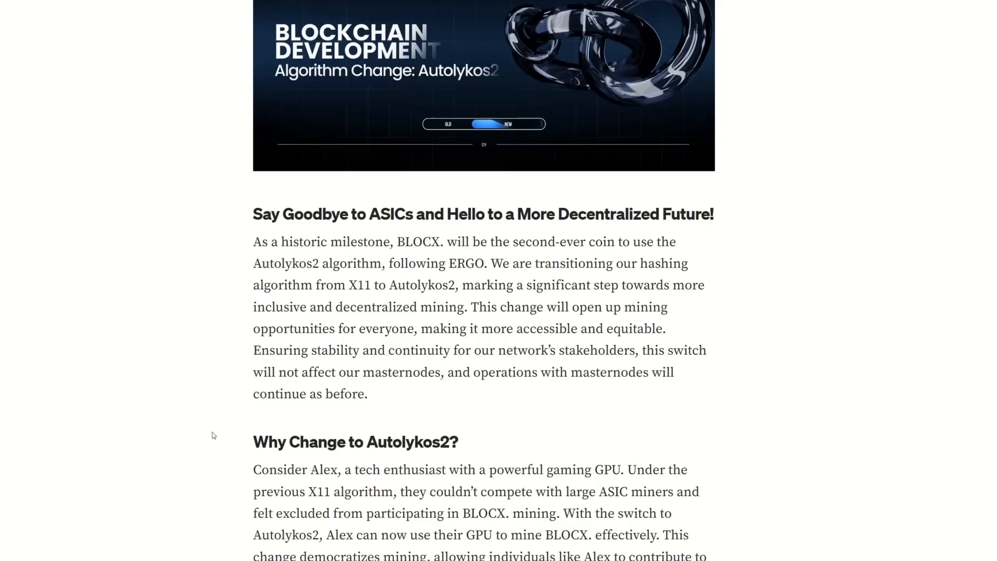
{"action": "scroll", "scroll_direction": "down", "scroll_amount": 3}
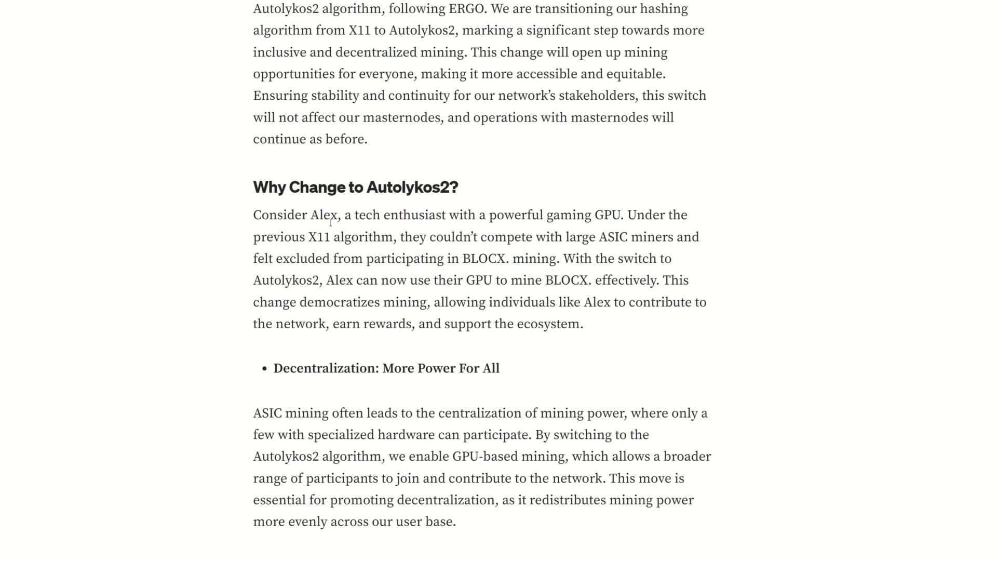
{"action": "mouse_move", "coordinate": [477, 228]}
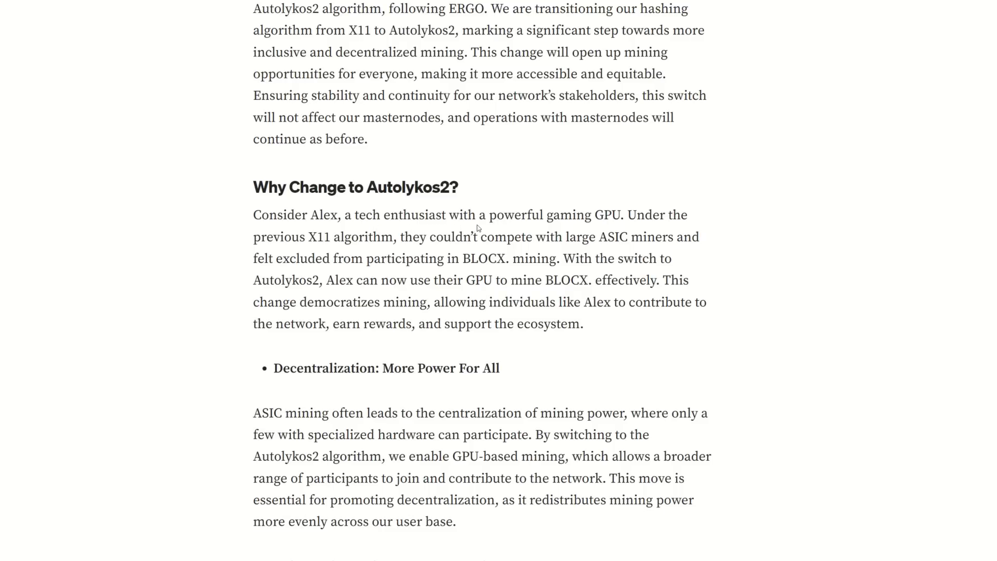
{"action": "mouse_move", "coordinate": [309, 252]}
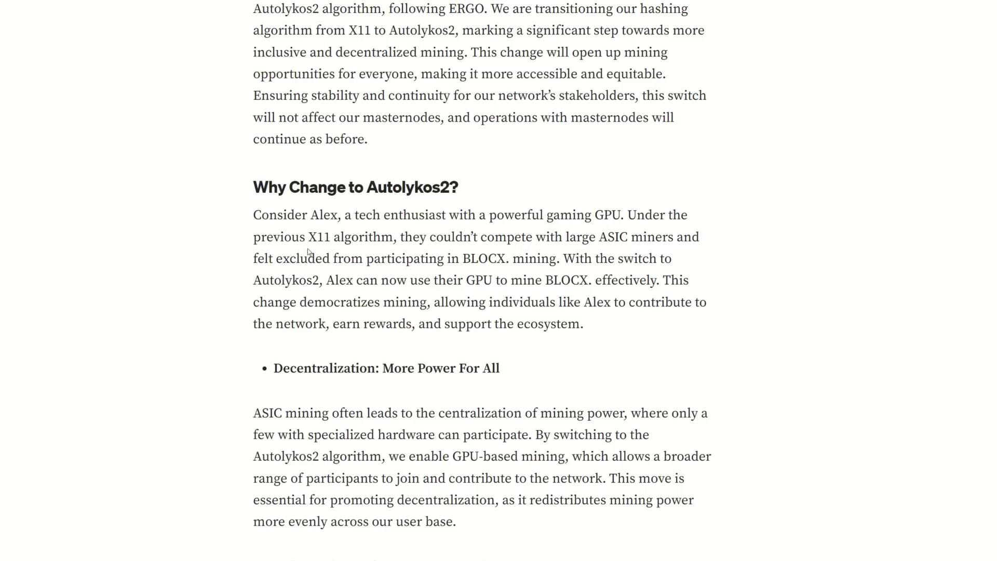
{"action": "mouse_move", "coordinate": [518, 249]}
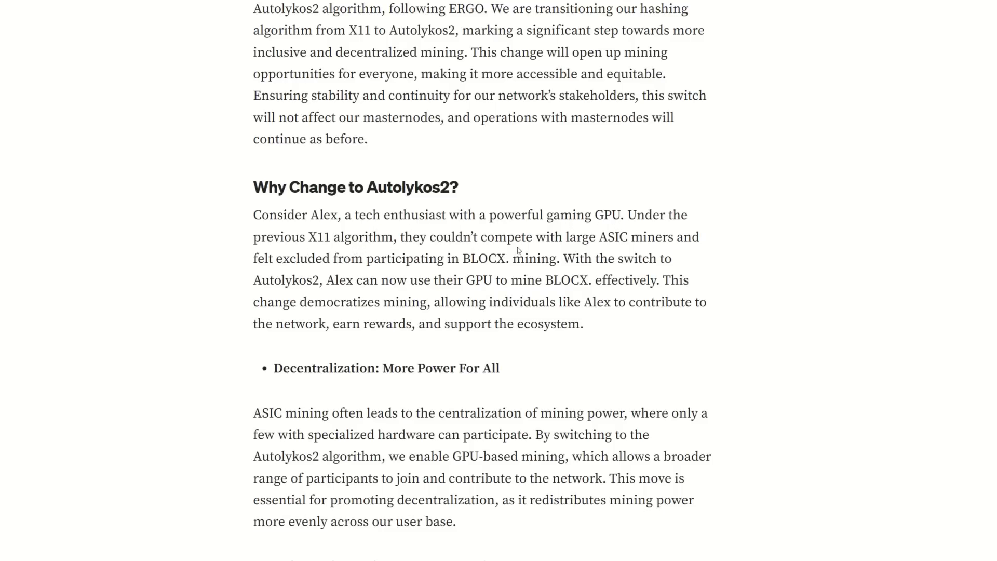
{"action": "mouse_move", "coordinate": [305, 273]}
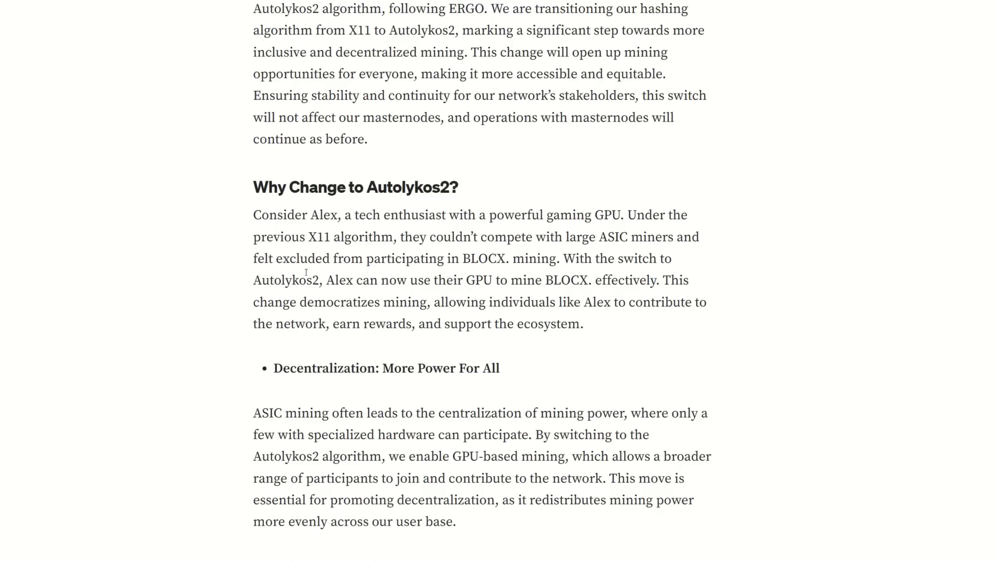
{"action": "mouse_move", "coordinate": [467, 287]}
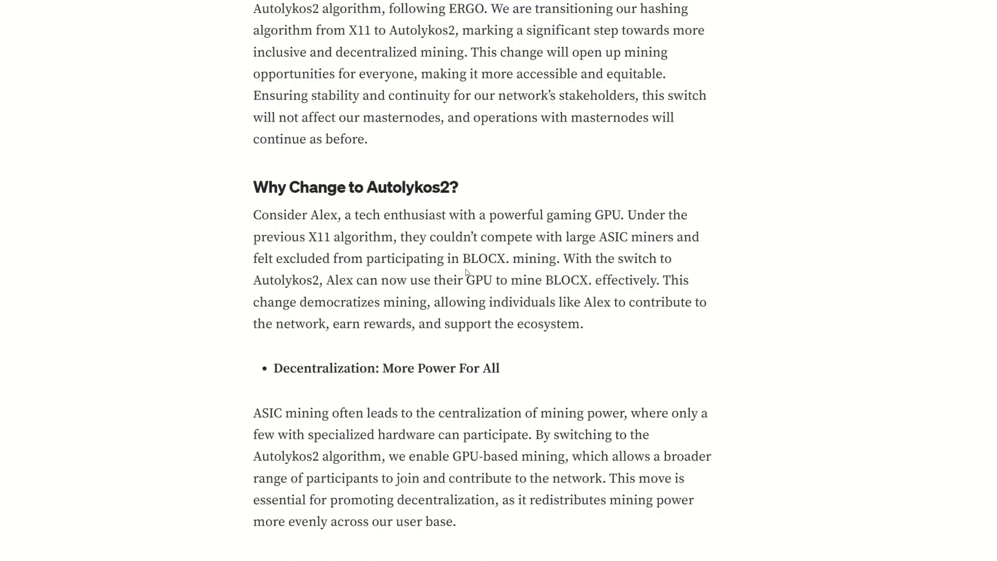
{"action": "mouse_move", "coordinate": [501, 288]}
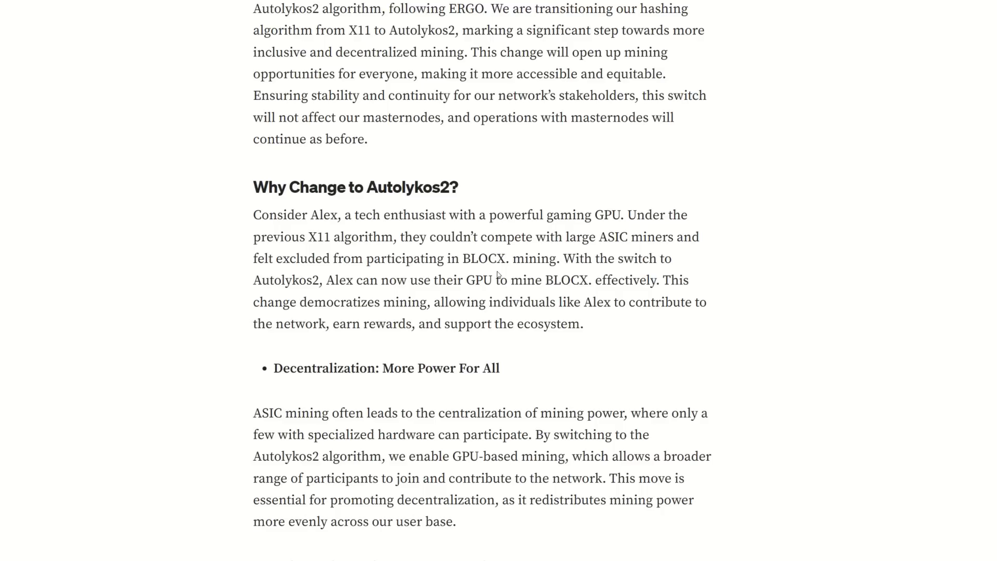
{"action": "mouse_move", "coordinate": [332, 295]}
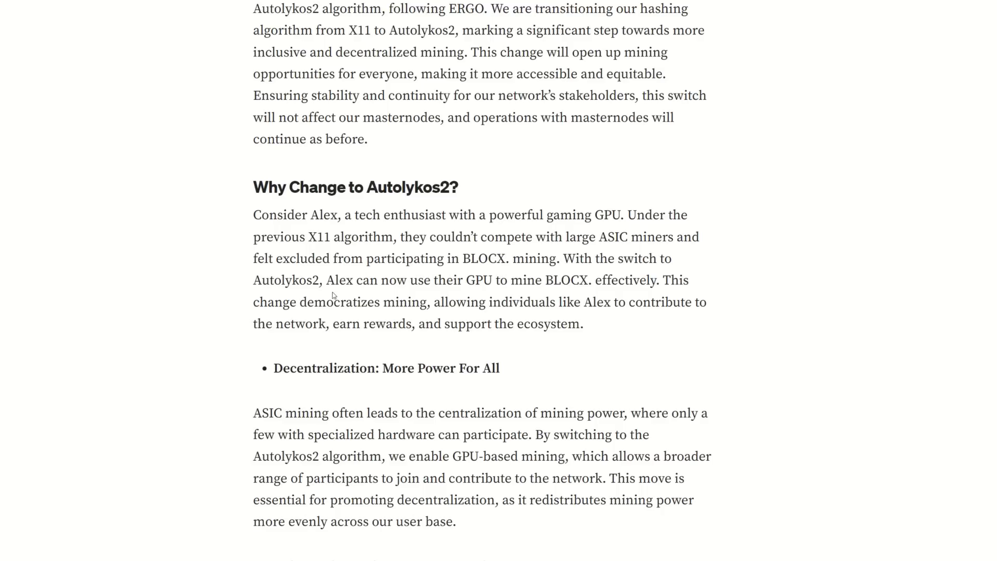
{"action": "mouse_move", "coordinate": [534, 289]}
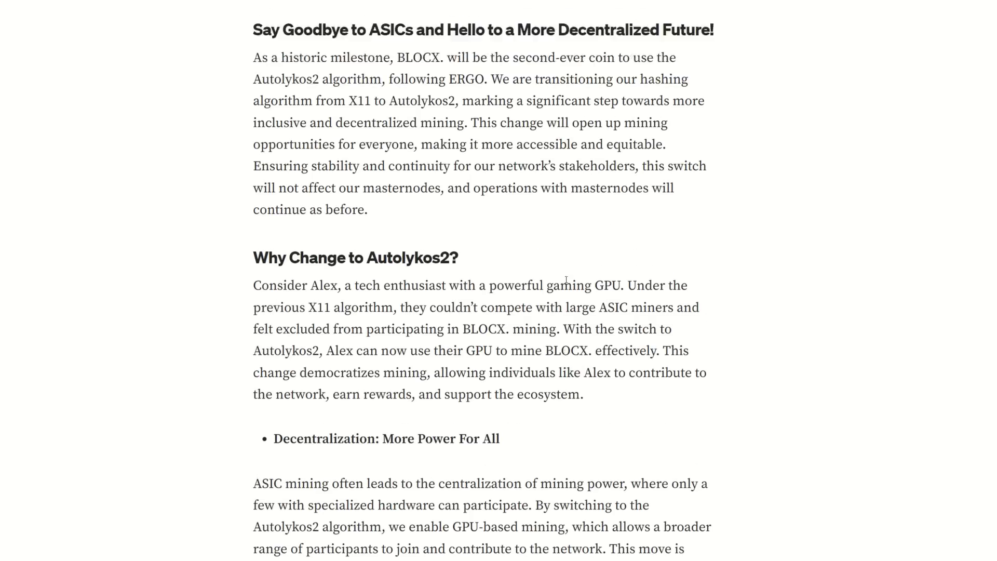
{"action": "scroll", "scroll_direction": "up", "scroll_amount": 3}
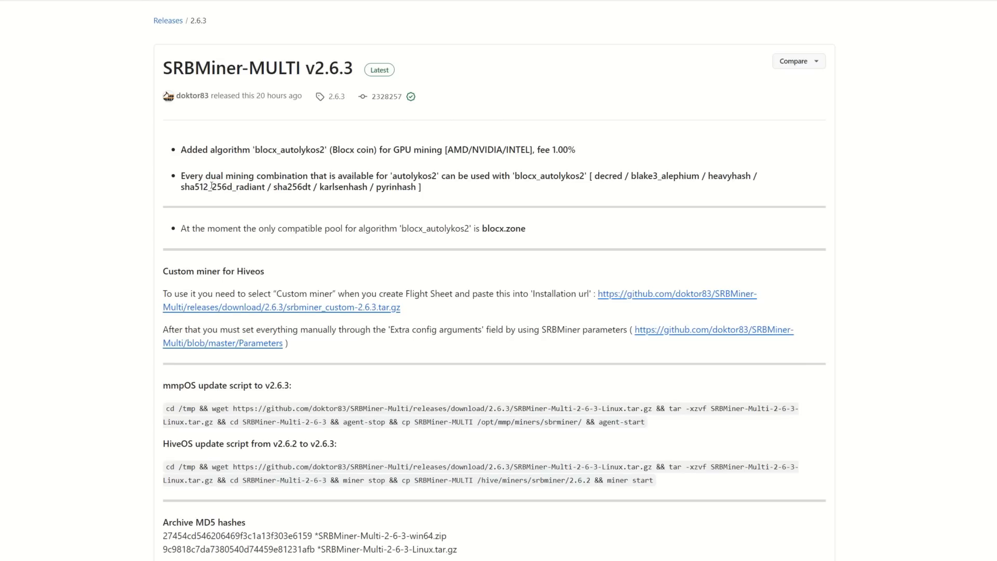
{"action": "mouse_move", "coordinate": [284, 159]}
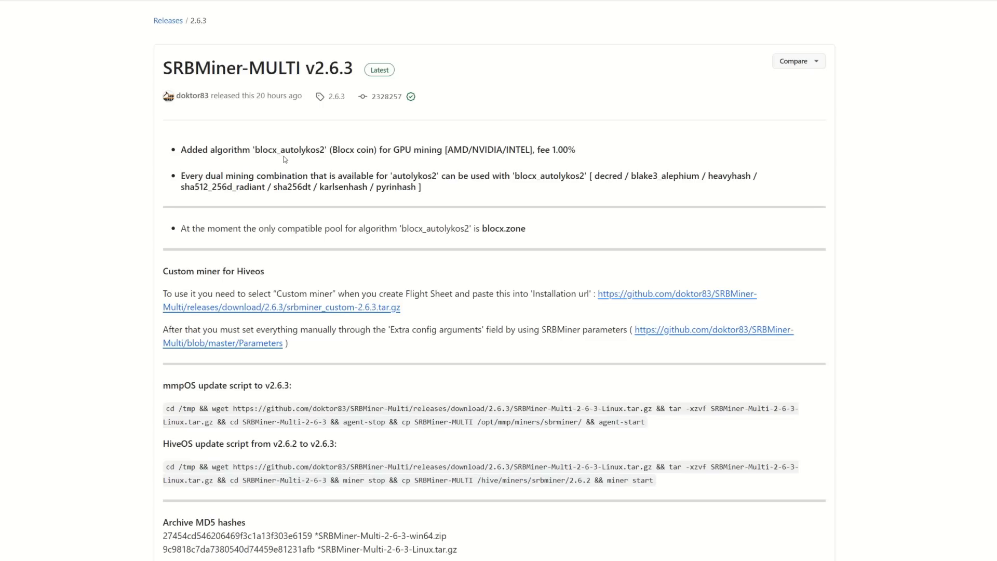
{"action": "mouse_move", "coordinate": [339, 159]}
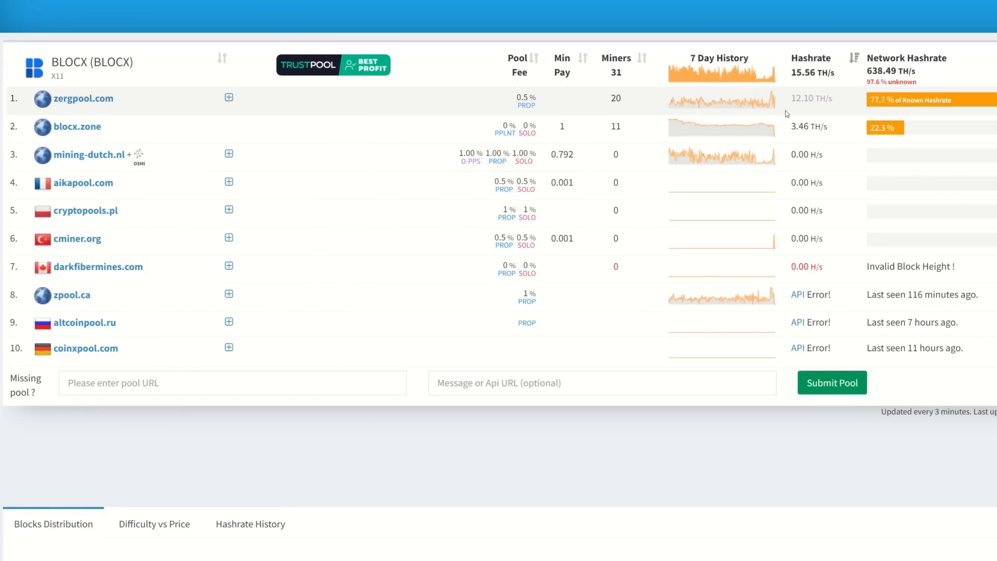
{"action": "mouse_move", "coordinate": [782, 171]}
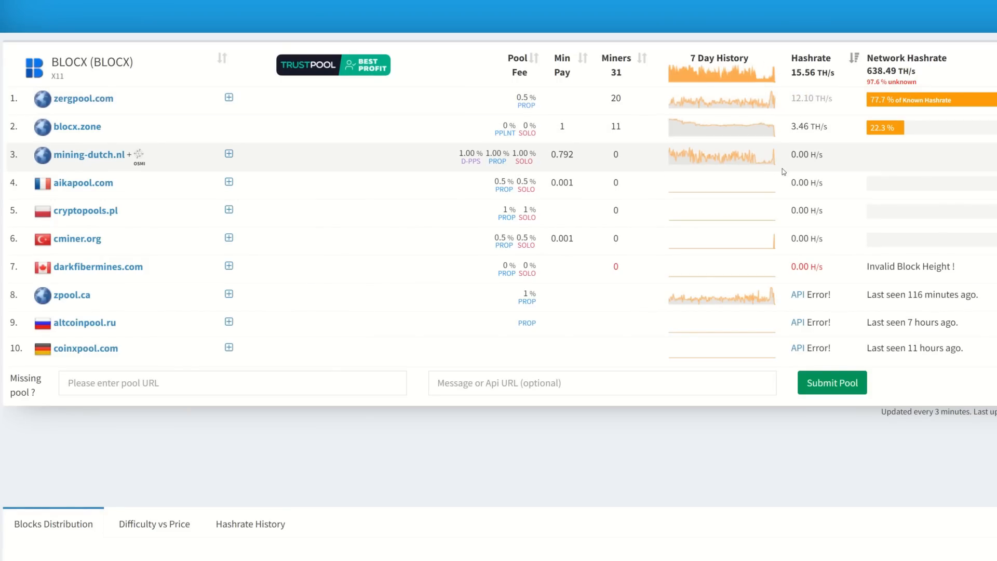
{"action": "mouse_move", "coordinate": [95, 132]}
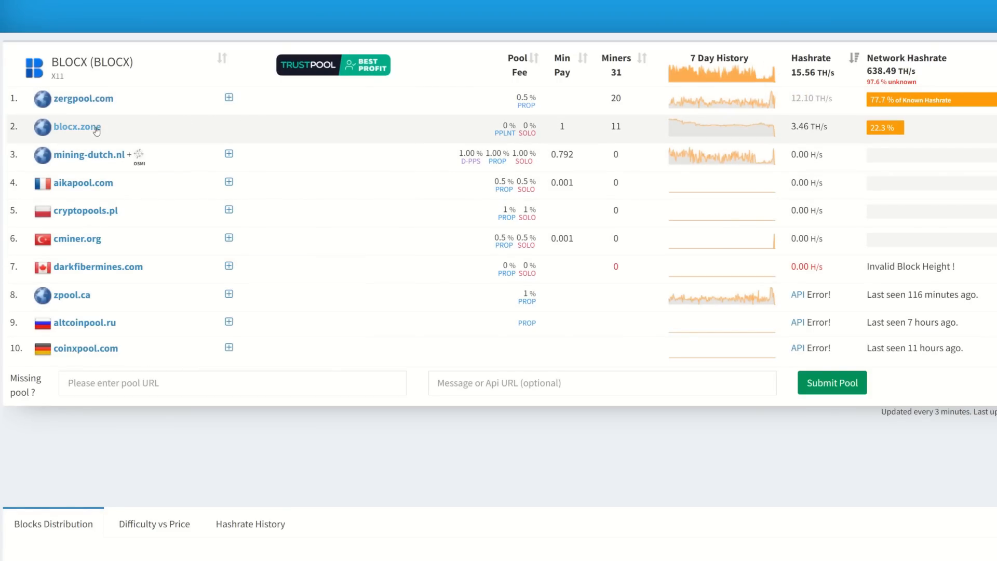
{"action": "mouse_move", "coordinate": [92, 136]}
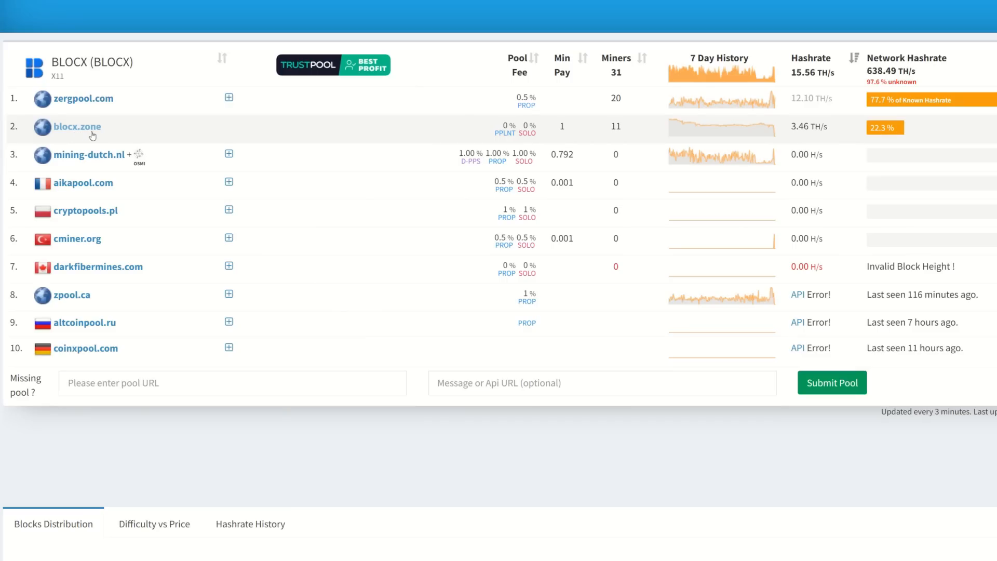
{"action": "mouse_move", "coordinate": [138, 139]}
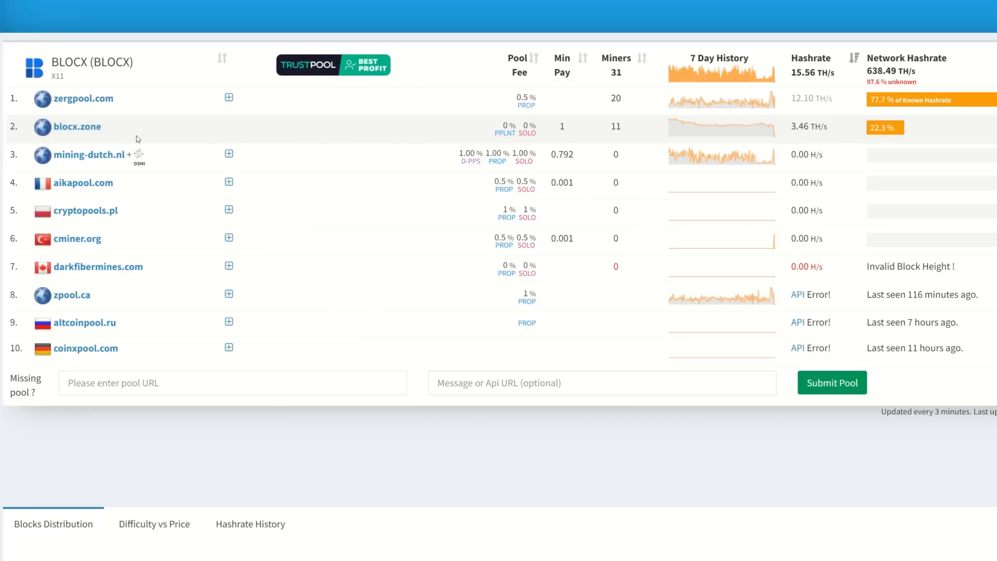
{"action": "mouse_move", "coordinate": [727, 137]}
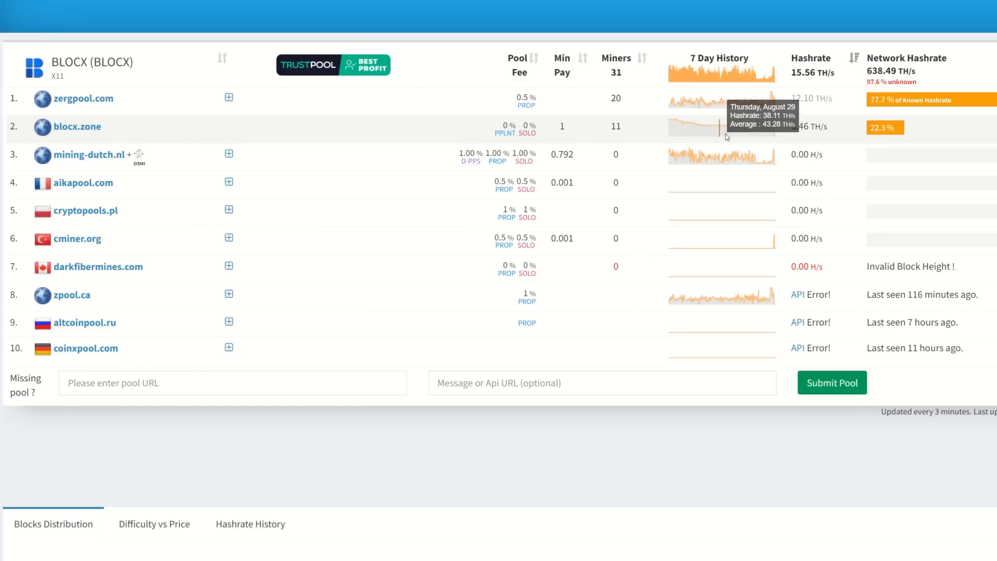
{"action": "mouse_move", "coordinate": [747, 121]}
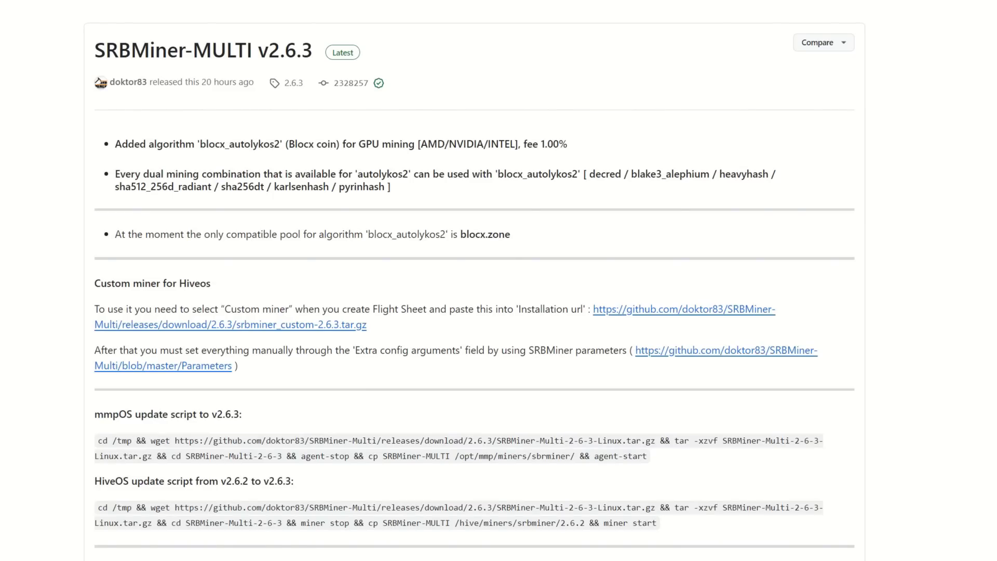
{"action": "mouse_move", "coordinate": [492, 303]}
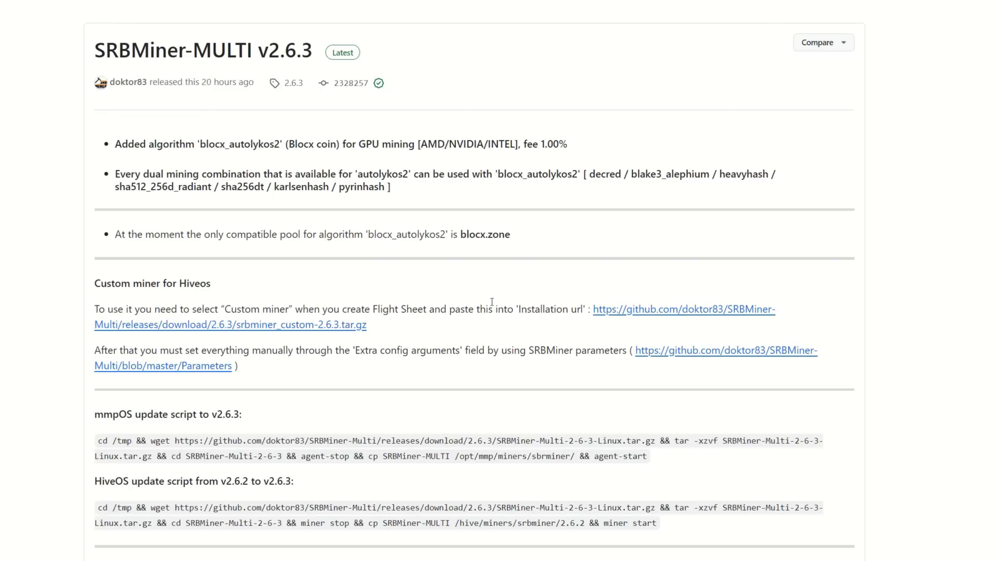
{"action": "mouse_move", "coordinate": [597, 309]}
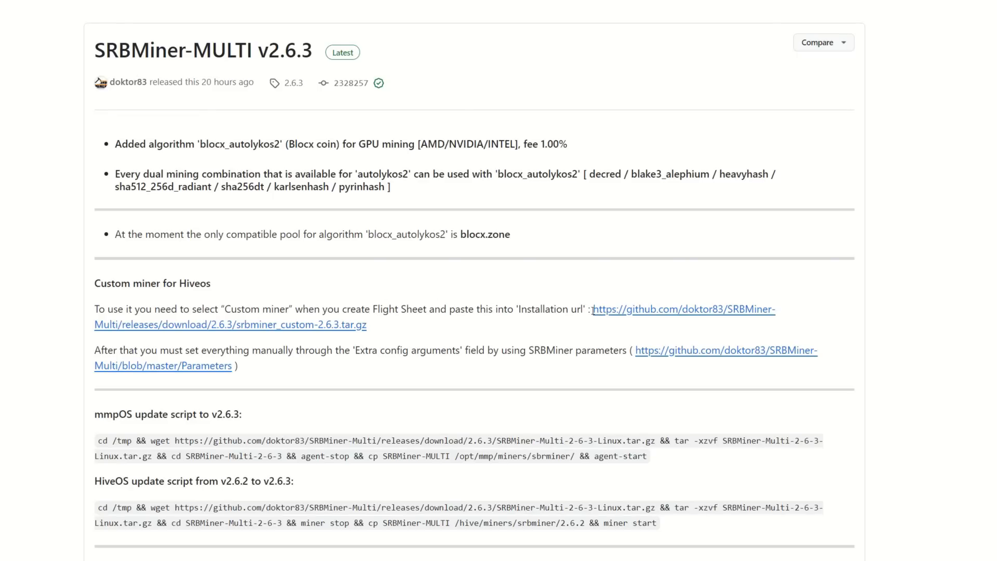
- Select the 'Installation url' link under Custom miner for Hiveos in the release notes
{"action": "left_click_drag", "start_coordinate": [594, 309], "coordinate": [368, 325]}
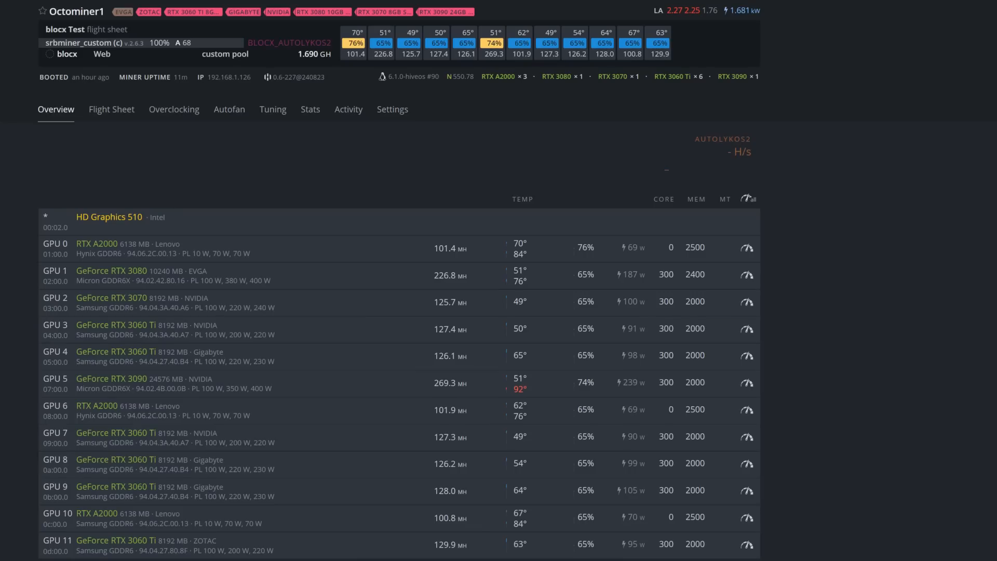
{"action": "mouse_move", "coordinate": [352, 176]}
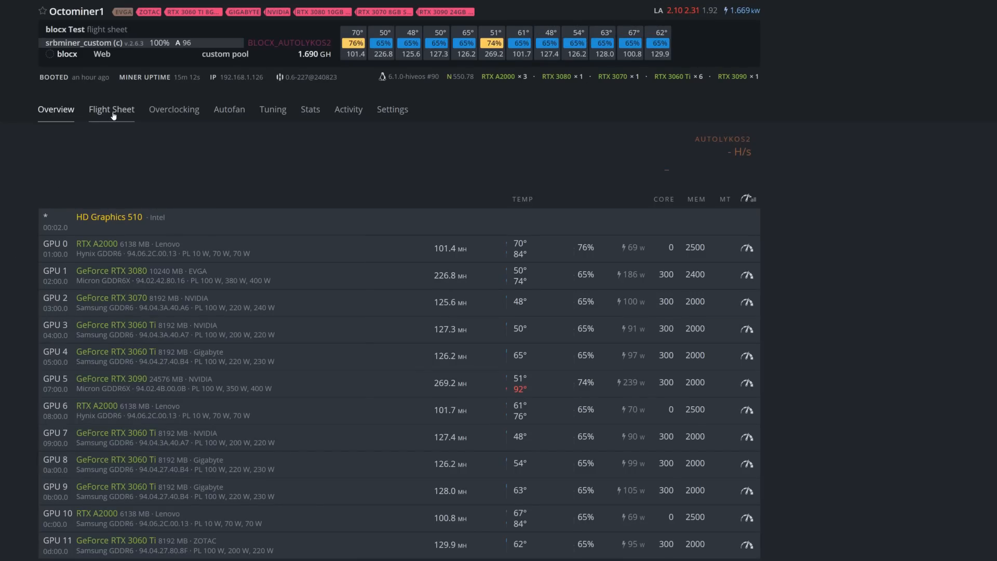
- Open the blocx Test flight sheet for editing from the rig's Flight Sheet tab
{"action": "left_click", "coordinate": [112, 109]}
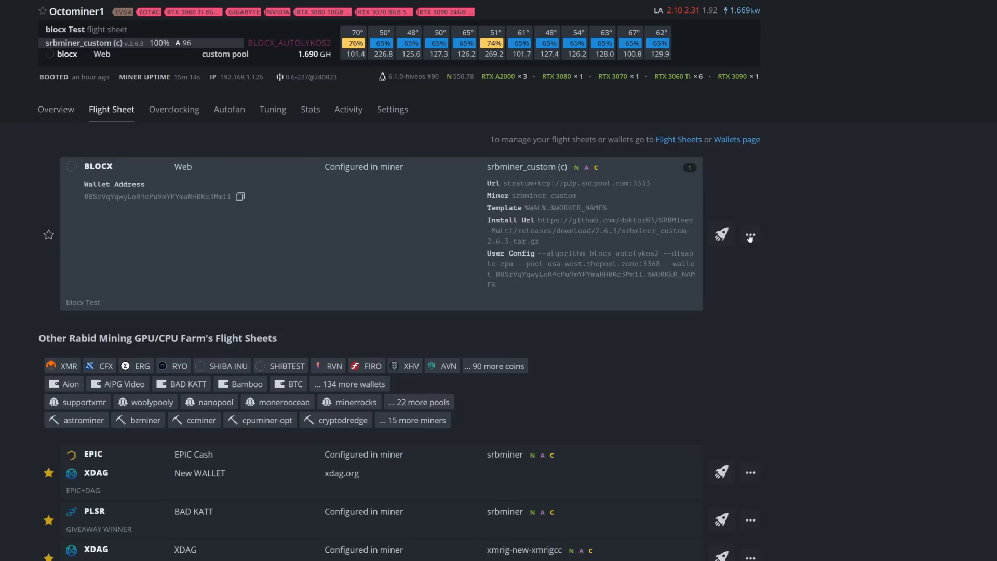
{"action": "left_click", "coordinate": [750, 235]}
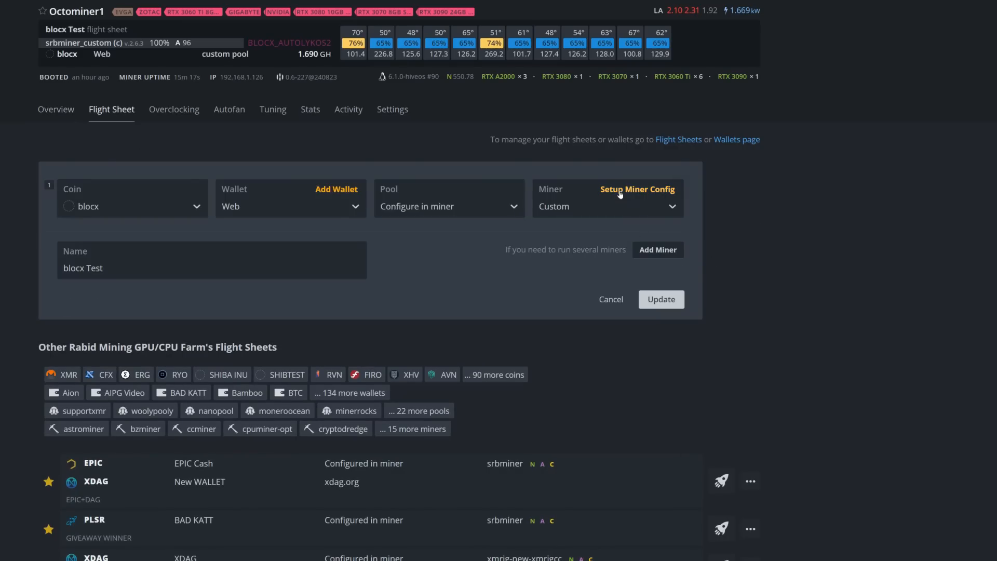
- Review the Custom configuration's blocx_autolykos2 algorithm, pool and wallet extra arguments
{"action": "left_click", "coordinate": [637, 189]}
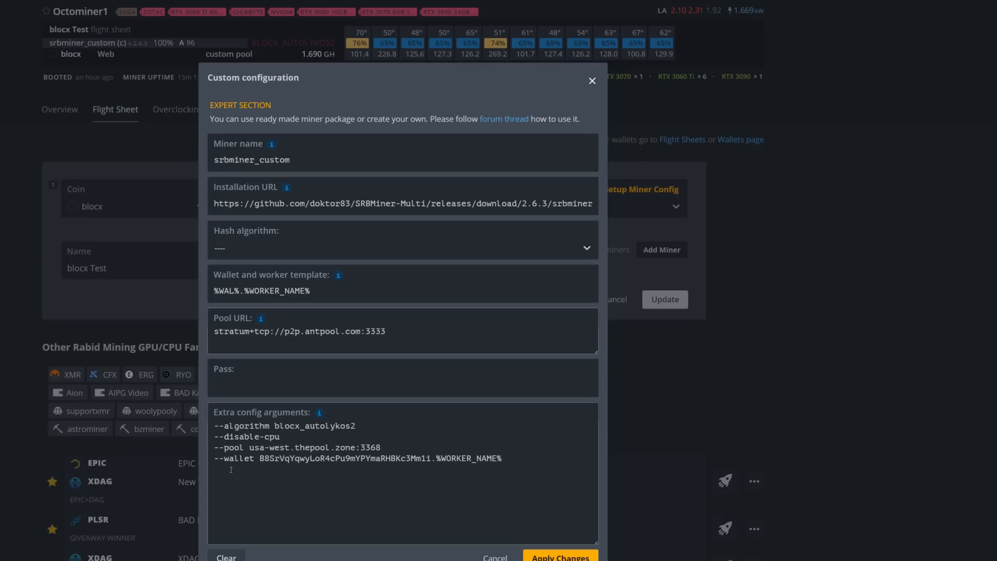
{"action": "left_click", "coordinate": [438, 458]}
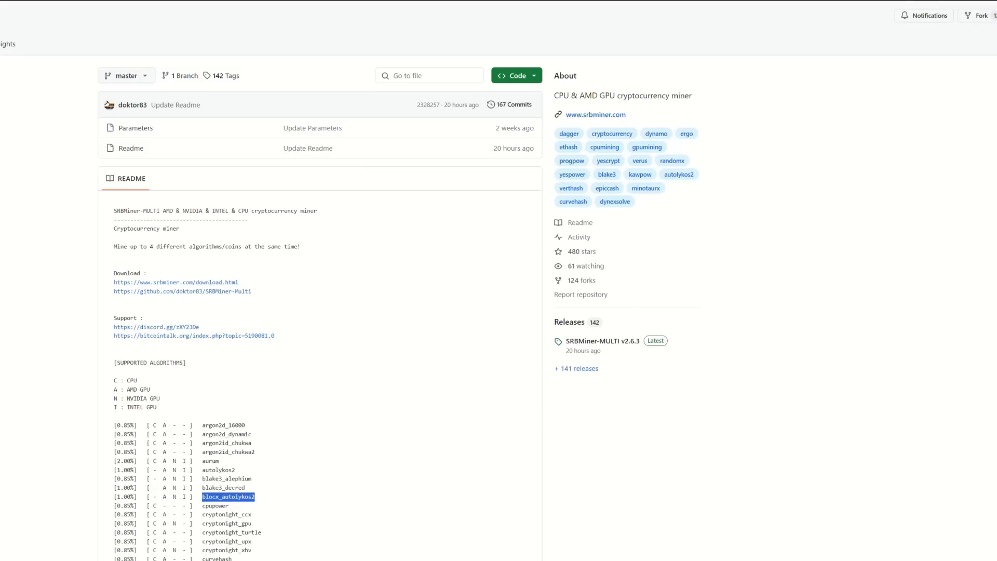
{"action": "mouse_move", "coordinate": [134, 138]}
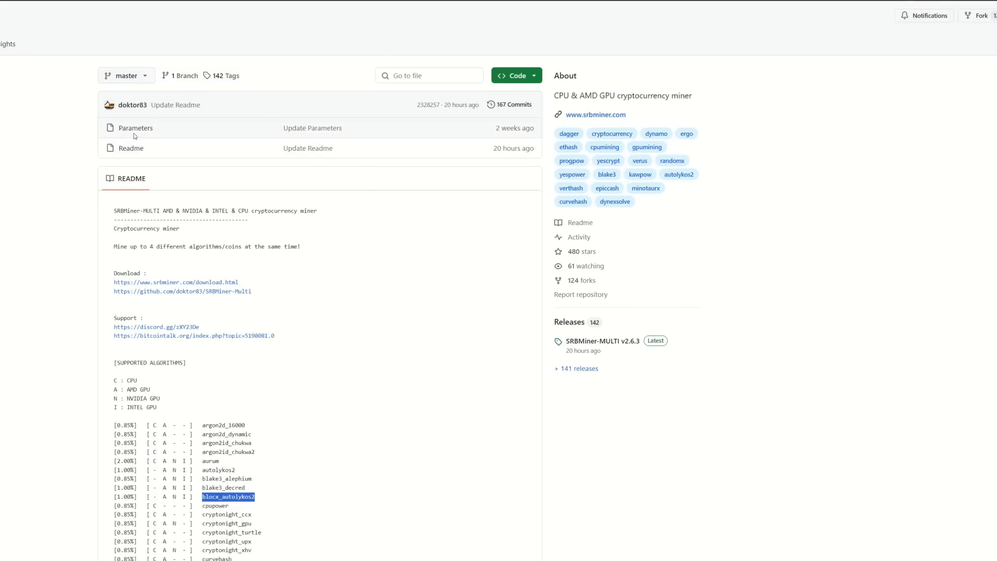
- Open the Parameters file from the SRBMiner-MULTI repository file list
{"action": "scroll", "scroll_direction": "down", "scroll_amount": 3}
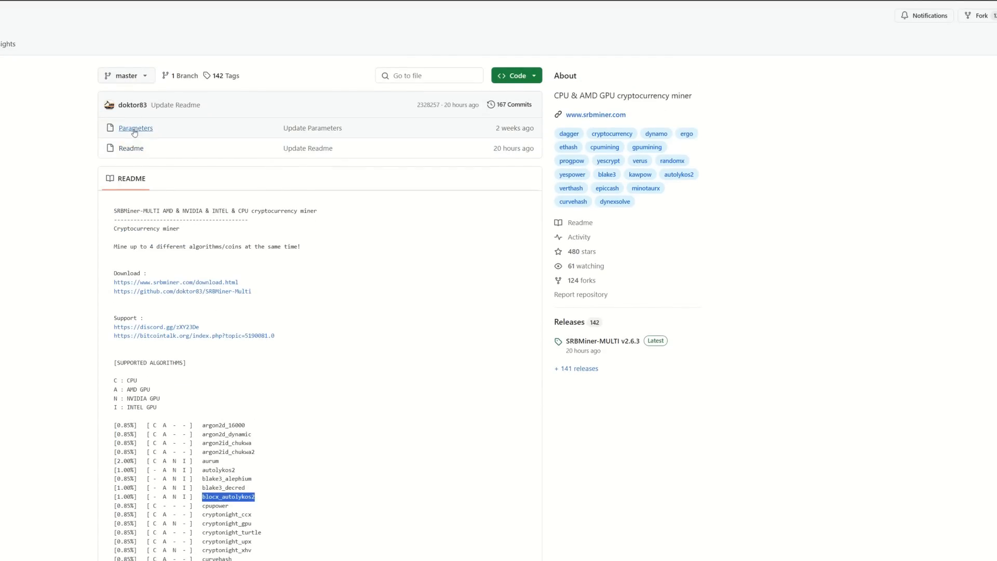
{"action": "left_click", "coordinate": [135, 128]}
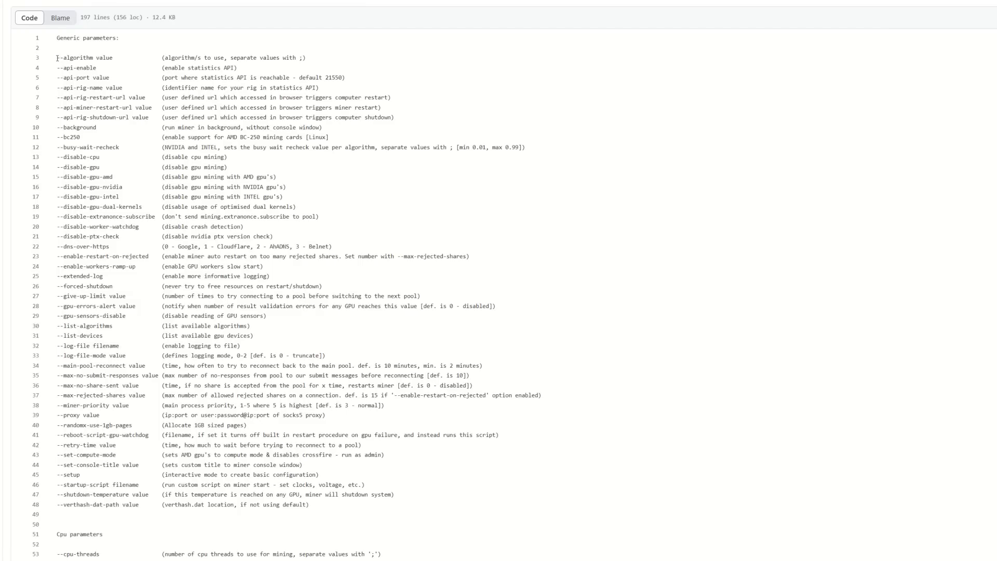
{"action": "double_click", "coordinate": [78, 54]}
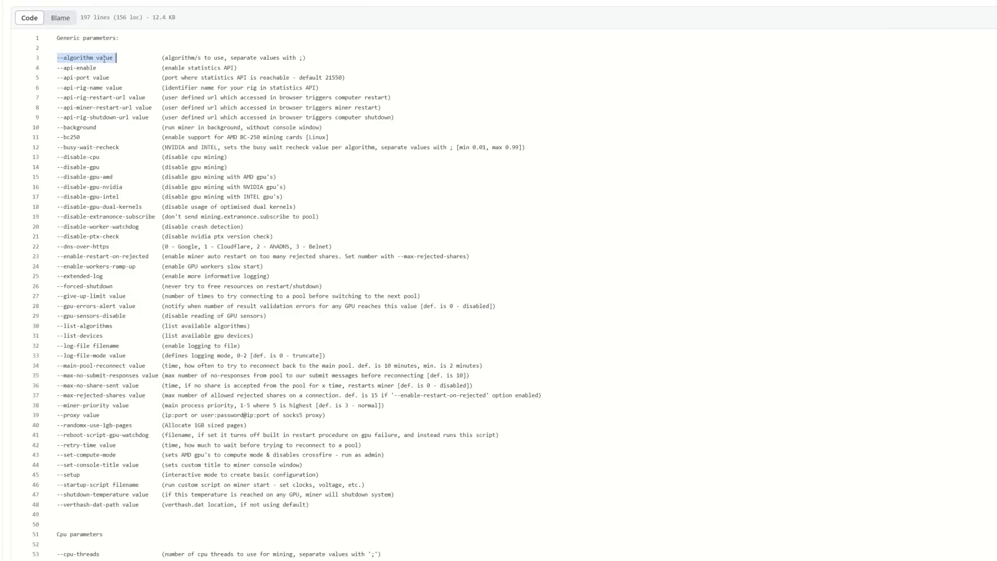
{"action": "scroll", "scroll_direction": "down", "scroll_amount": 3}
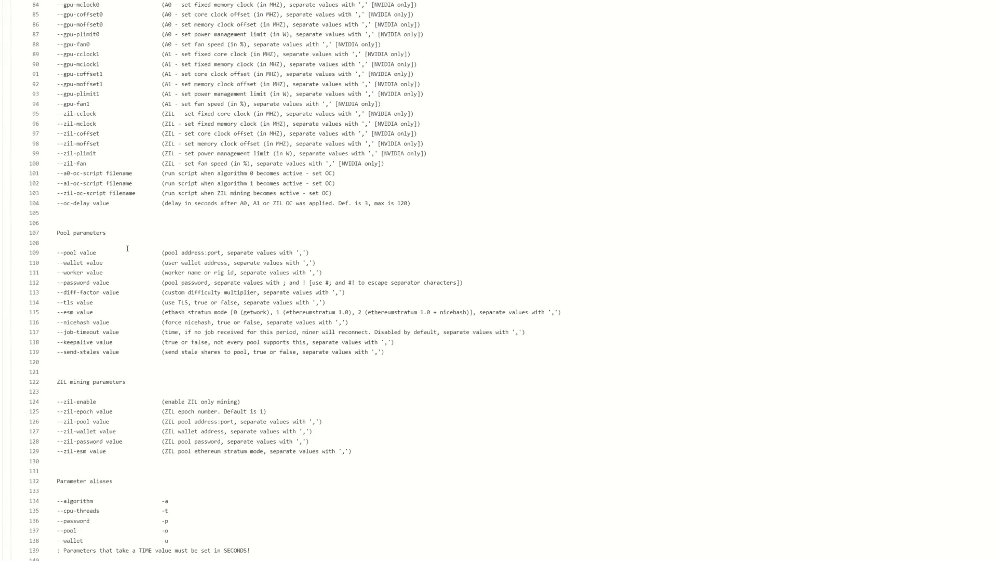
{"action": "scroll", "scroll_direction": "down", "scroll_amount": 3}
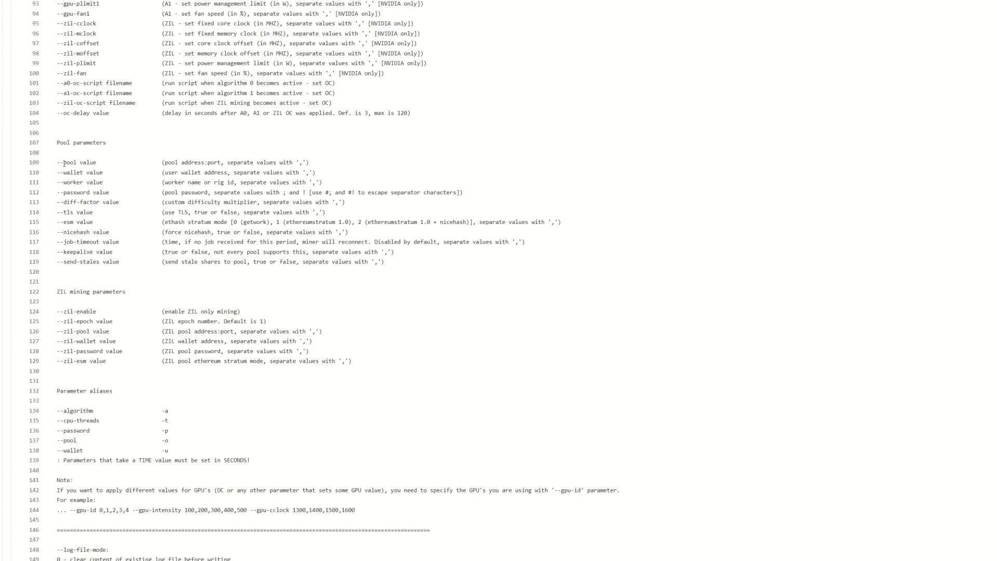
{"action": "double_click", "coordinate": [62, 162]}
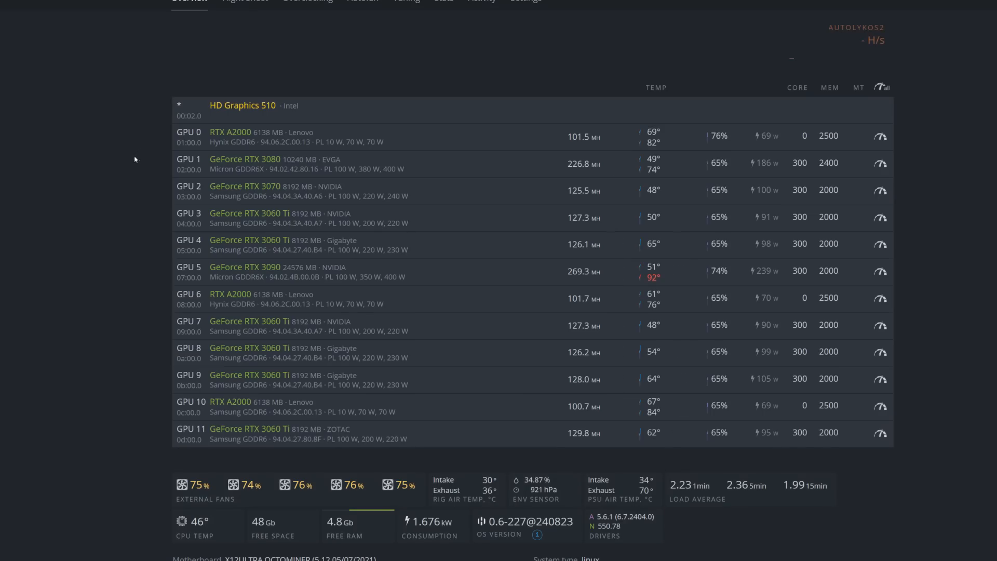
{"action": "scroll", "scroll_direction": "down", "scroll_amount": 3}
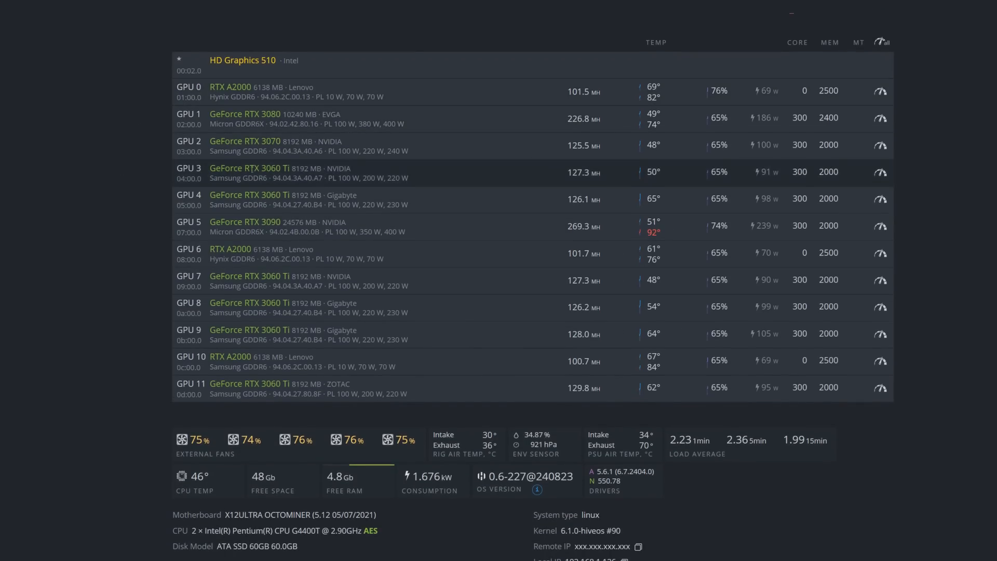
{"action": "mouse_move", "coordinate": [476, 133]}
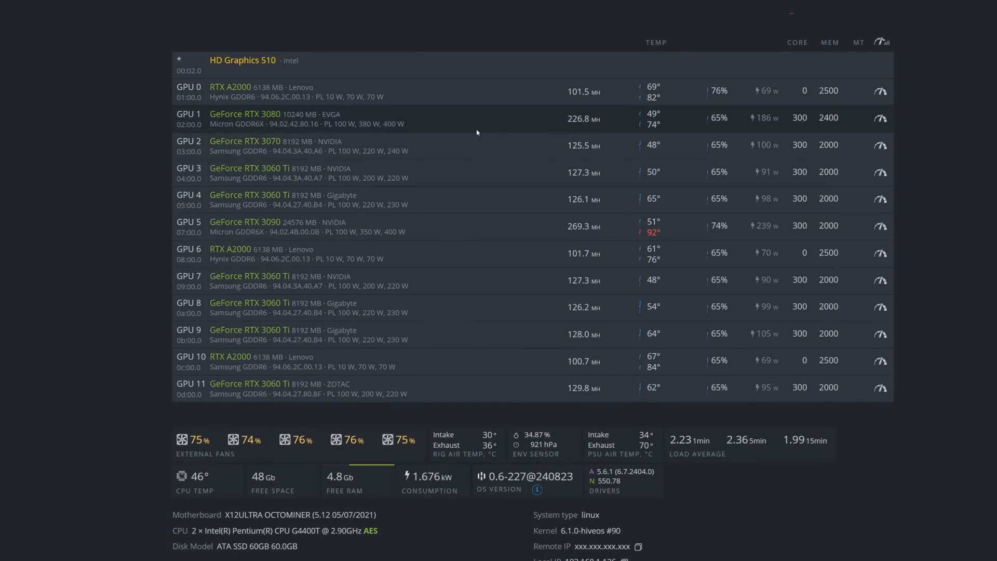
{"action": "mouse_move", "coordinate": [23, 150]}
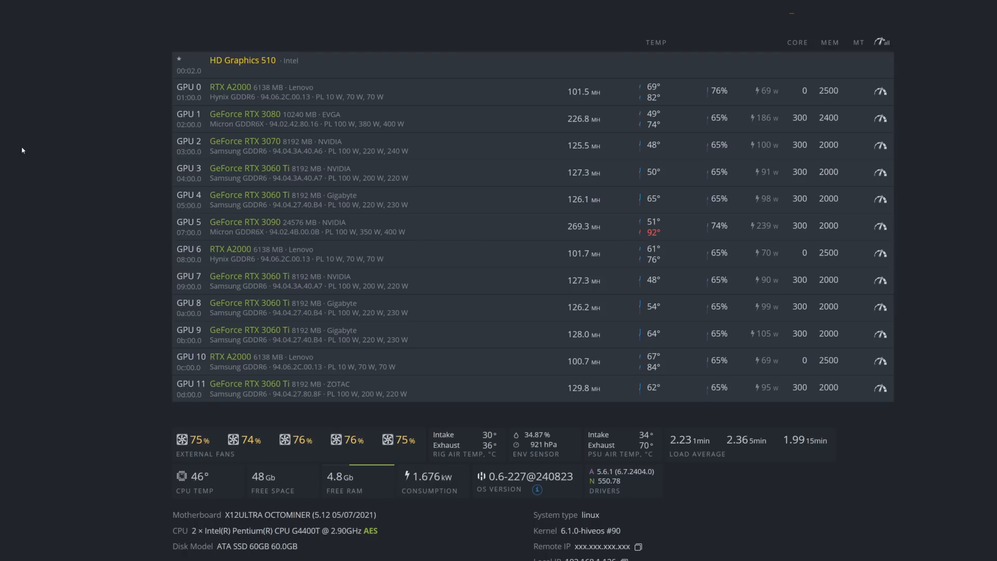
{"action": "mouse_move", "coordinate": [30, 160]}
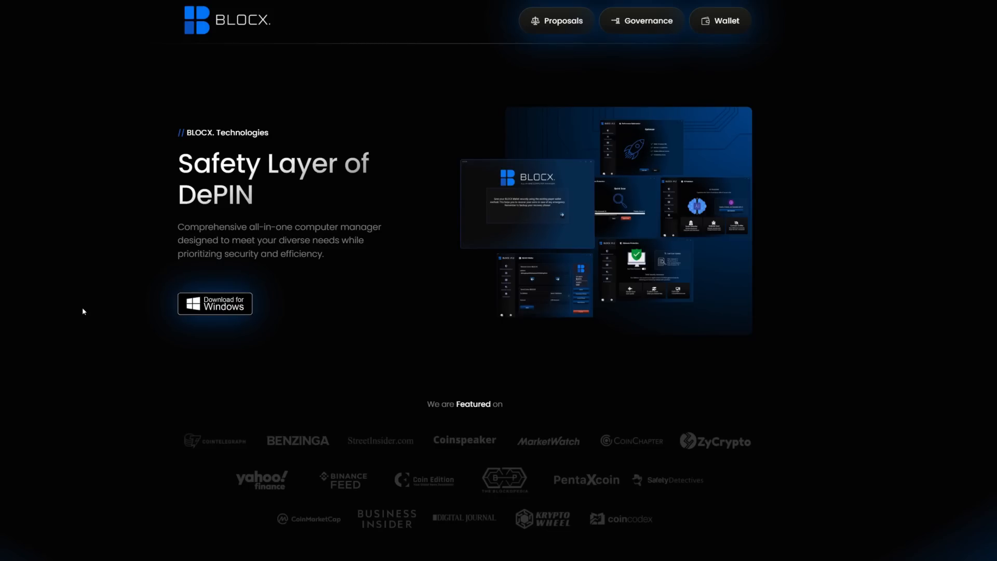
{"action": "mouse_move", "coordinate": [226, 61]}
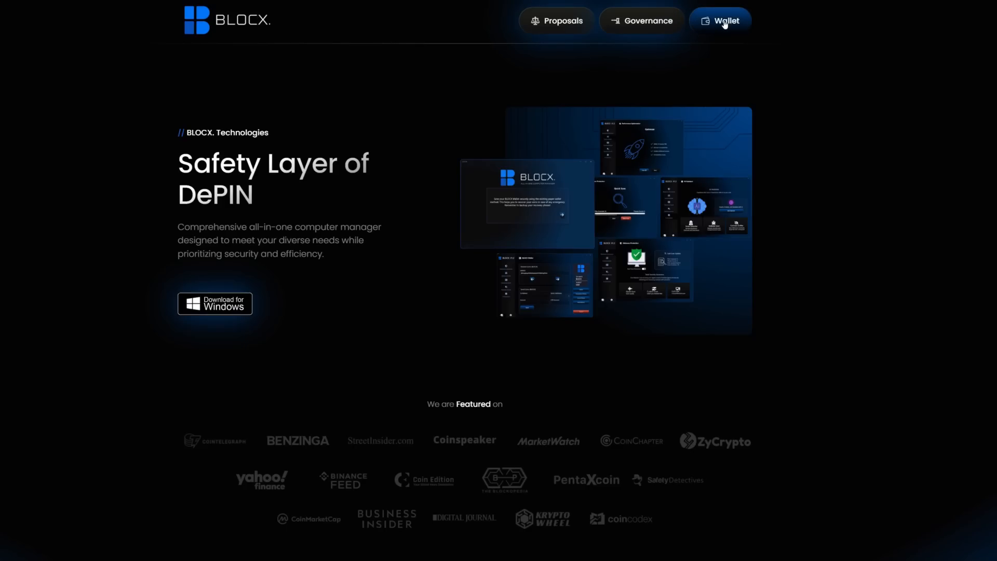
{"action": "mouse_move", "coordinate": [629, 73]}
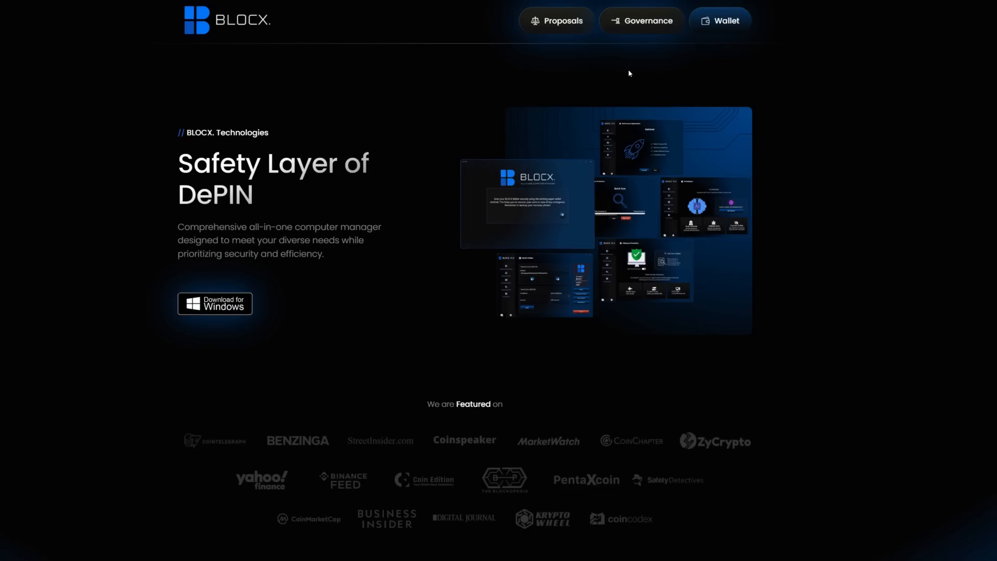
{"action": "mouse_move", "coordinate": [87, 413]}
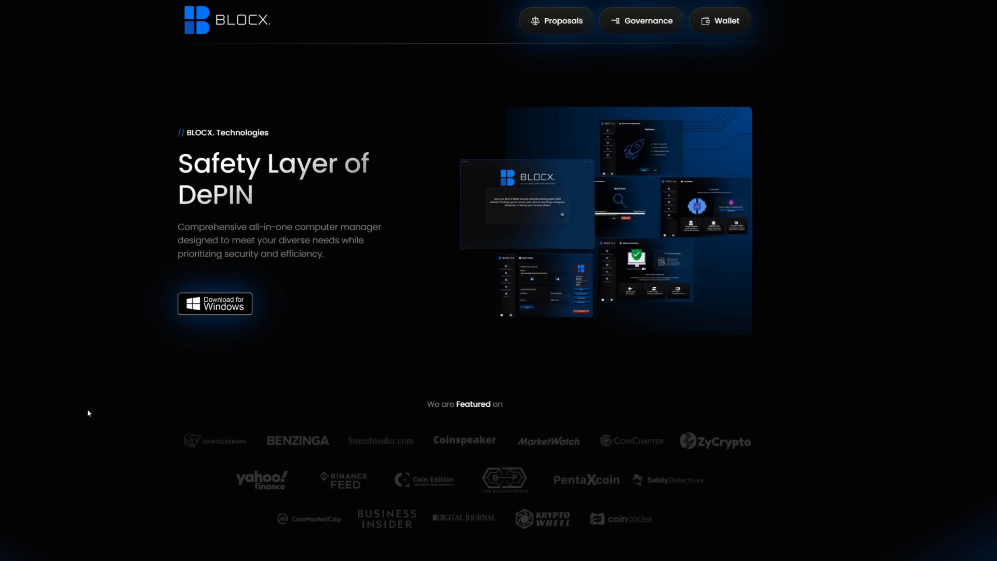
{"action": "scroll", "scroll_direction": "down", "scroll_amount": 3}
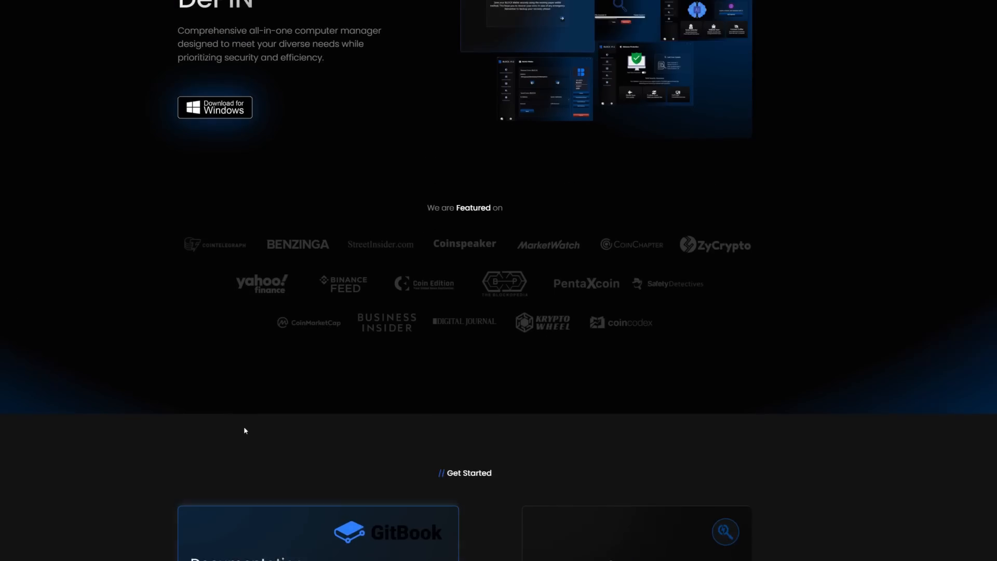
{"action": "scroll", "scroll_direction": "up", "scroll_amount": 3}
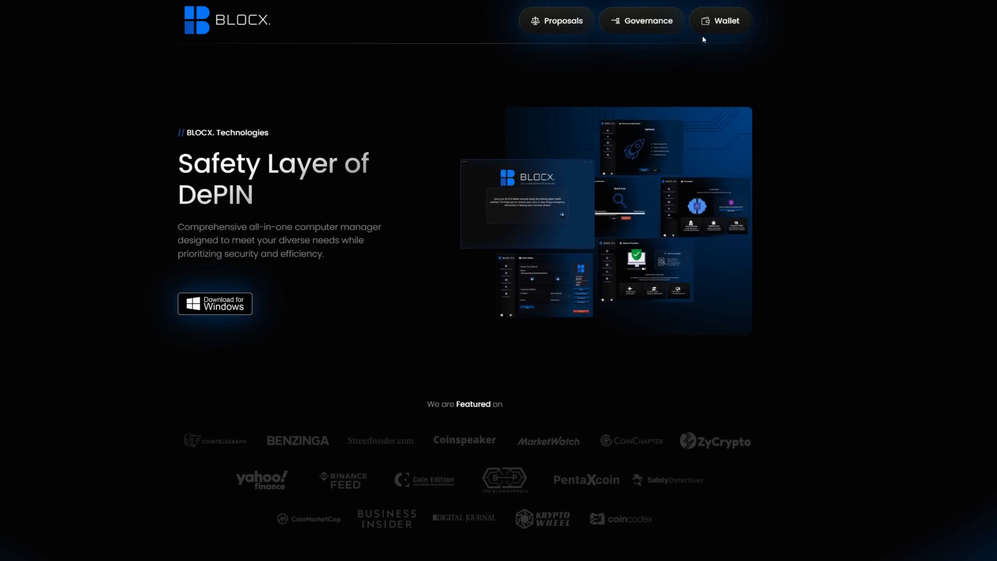
{"action": "mouse_move", "coordinate": [88, 249]}
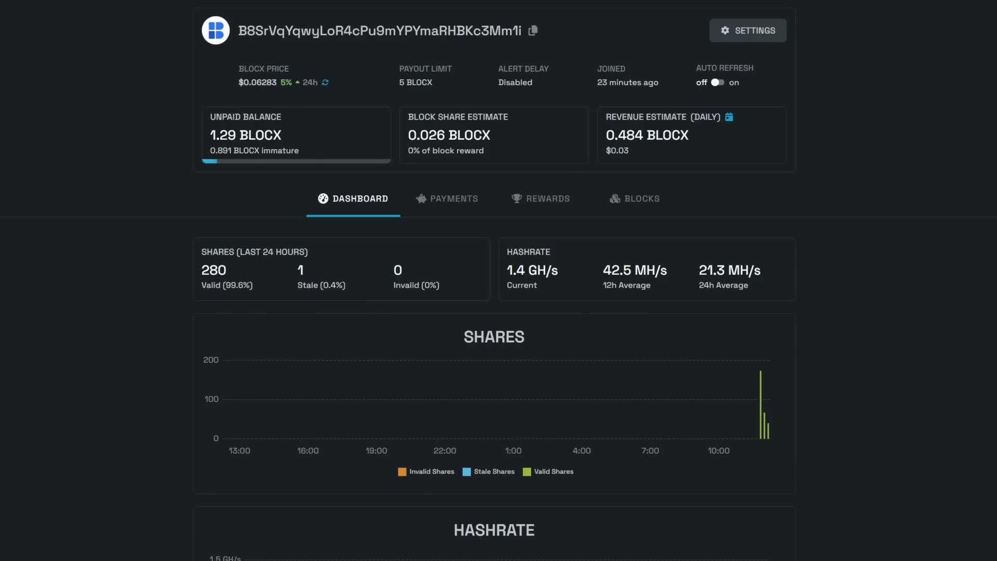
{"action": "mouse_move", "coordinate": [311, 300]}
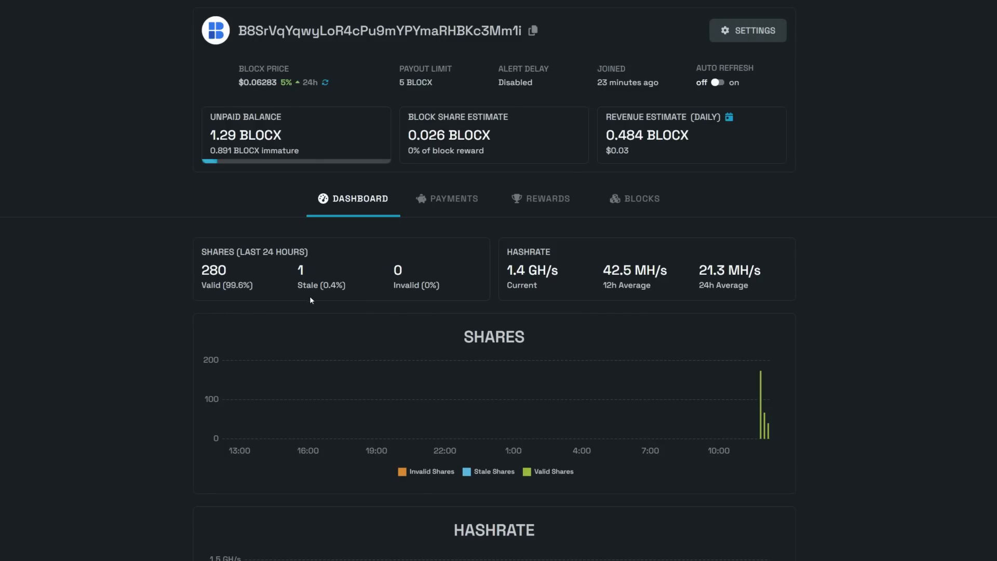
{"action": "mouse_move", "coordinate": [669, 152]}
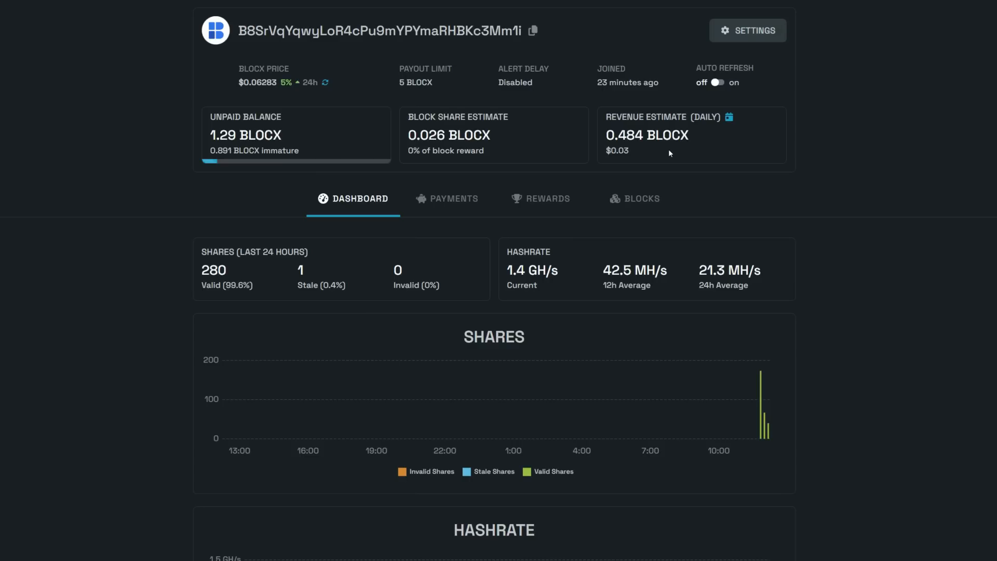
{"action": "mouse_move", "coordinate": [625, 161]}
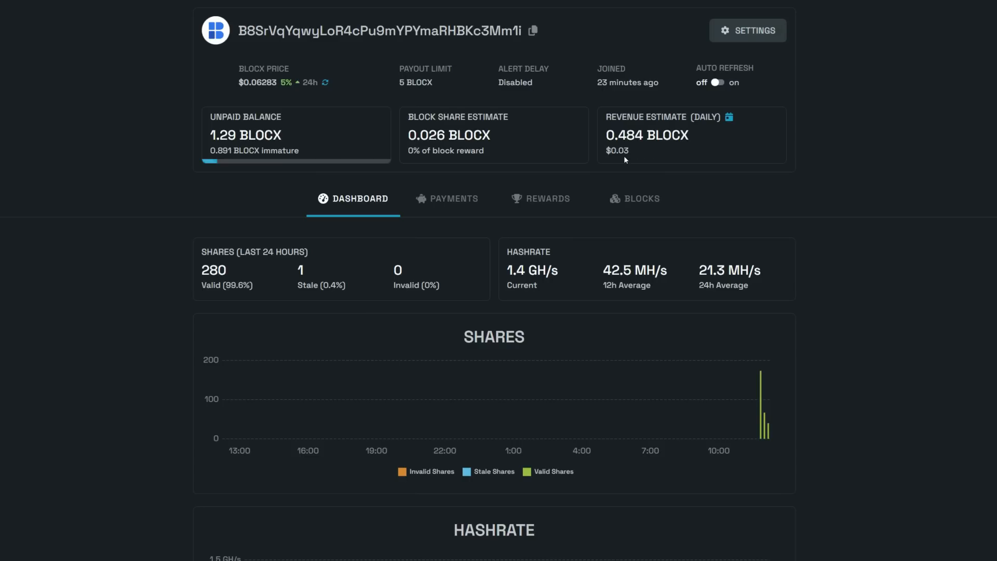
{"action": "mouse_move", "coordinate": [595, 171]}
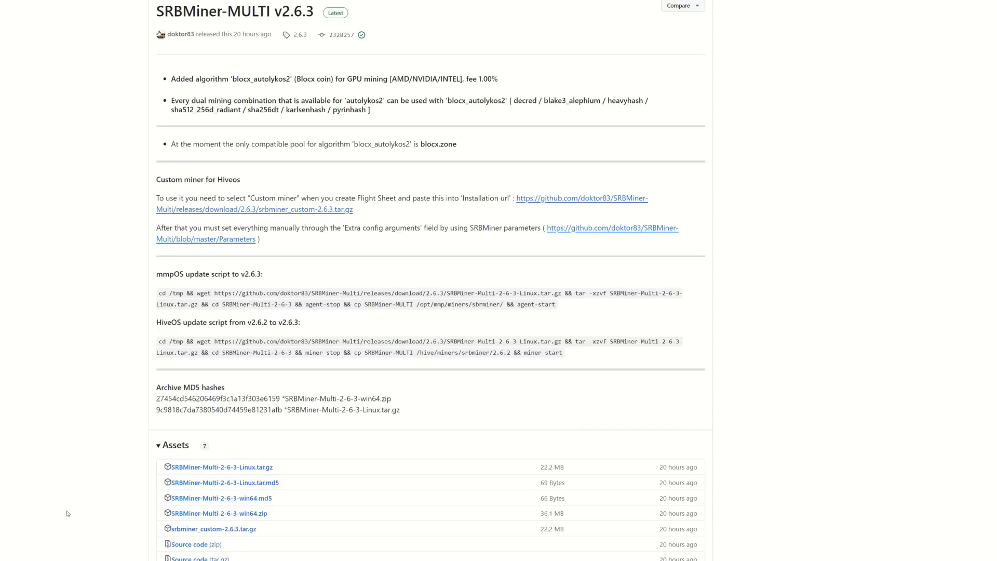
{"action": "mouse_move", "coordinate": [125, 526]}
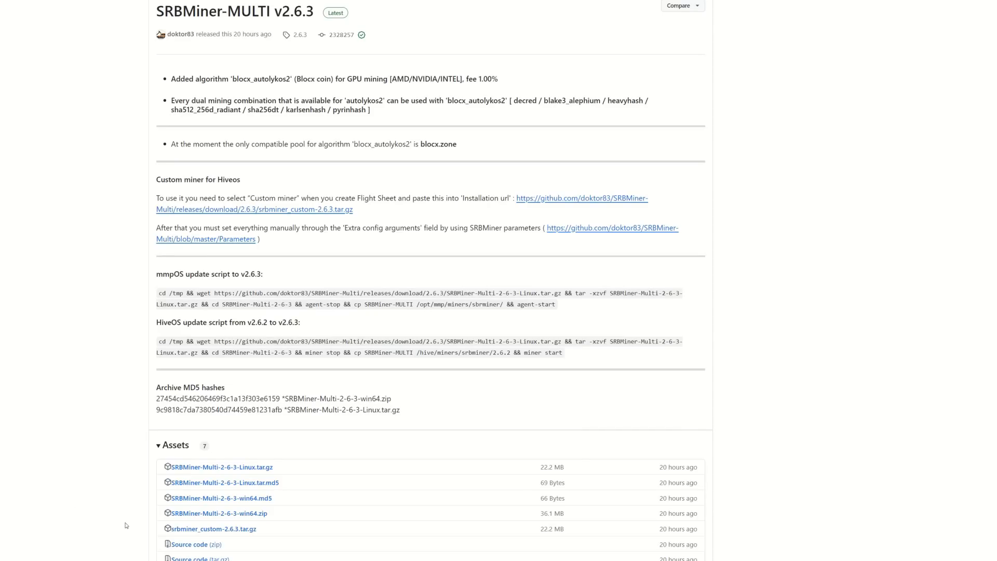
{"action": "mouse_move", "coordinate": [219, 518]}
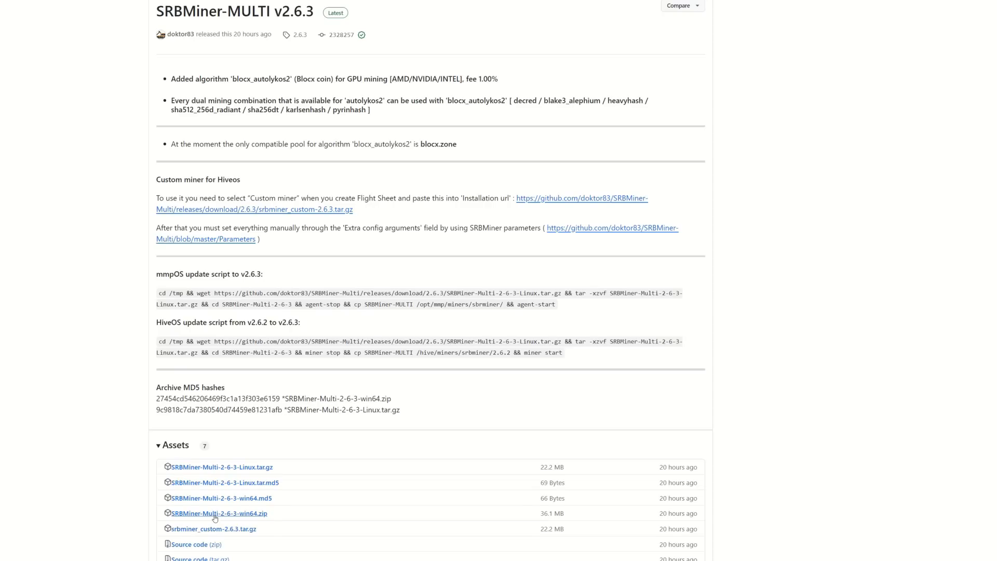
- Download SRBMiner-Multi-2-6-3-win64.zip from the v2.6.3 release assets
{"action": "left_click", "coordinate": [216, 513]}
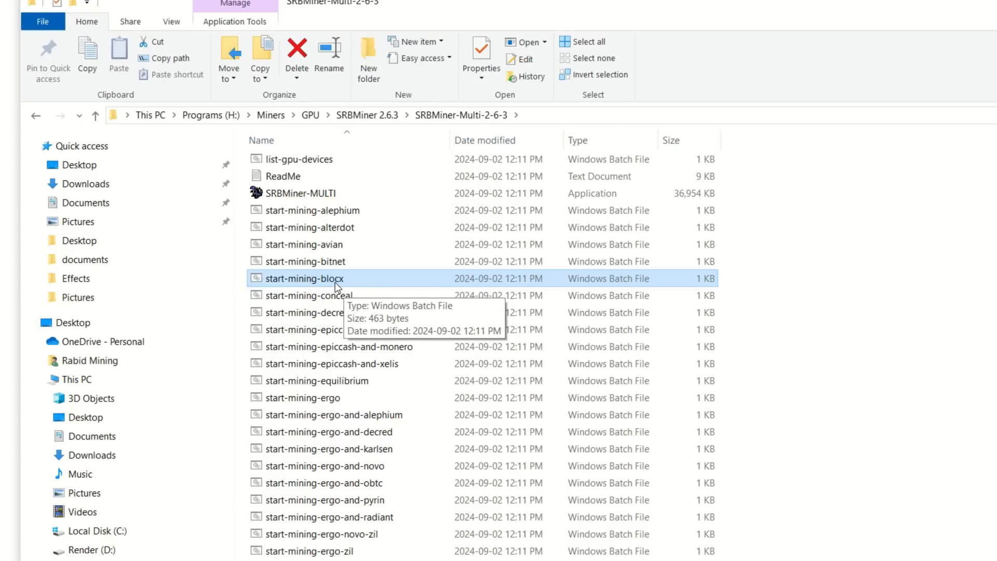
- Open start-mining-blocx.bat in Notepad using Edit from its context menu
{"action": "right_click", "coordinate": [304, 279]}
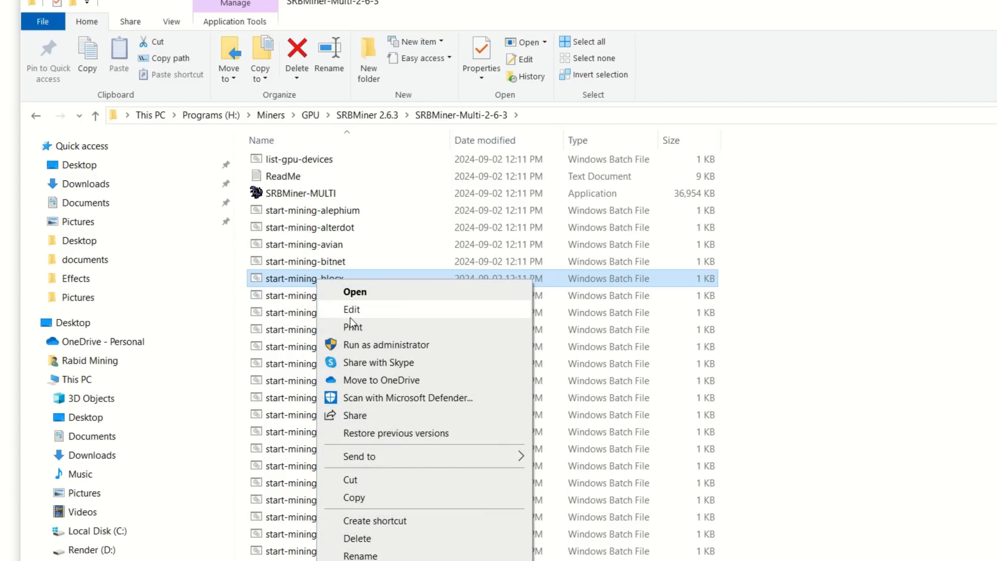
{"action": "left_click", "coordinate": [355, 291]}
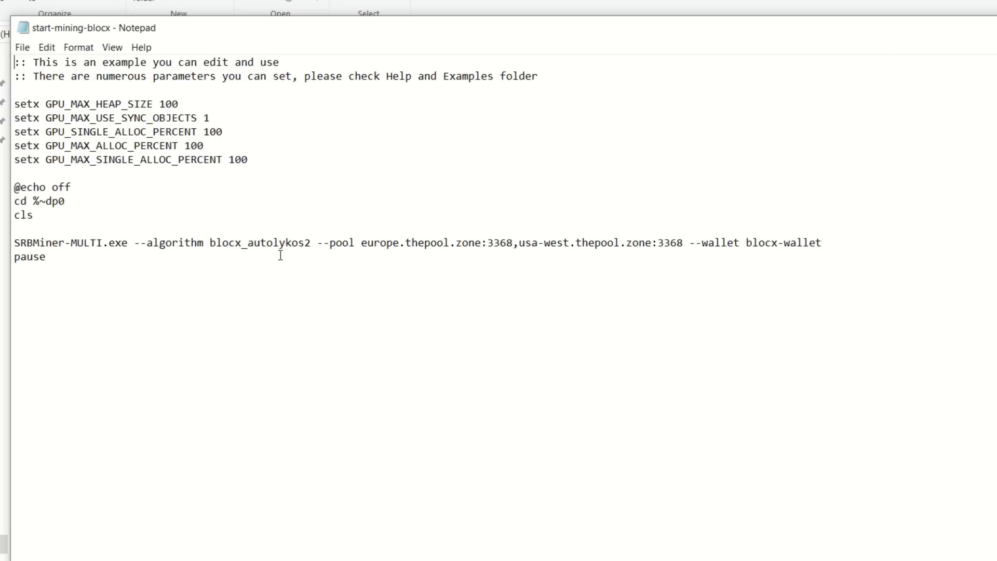
{"action": "mouse_move", "coordinate": [375, 249]}
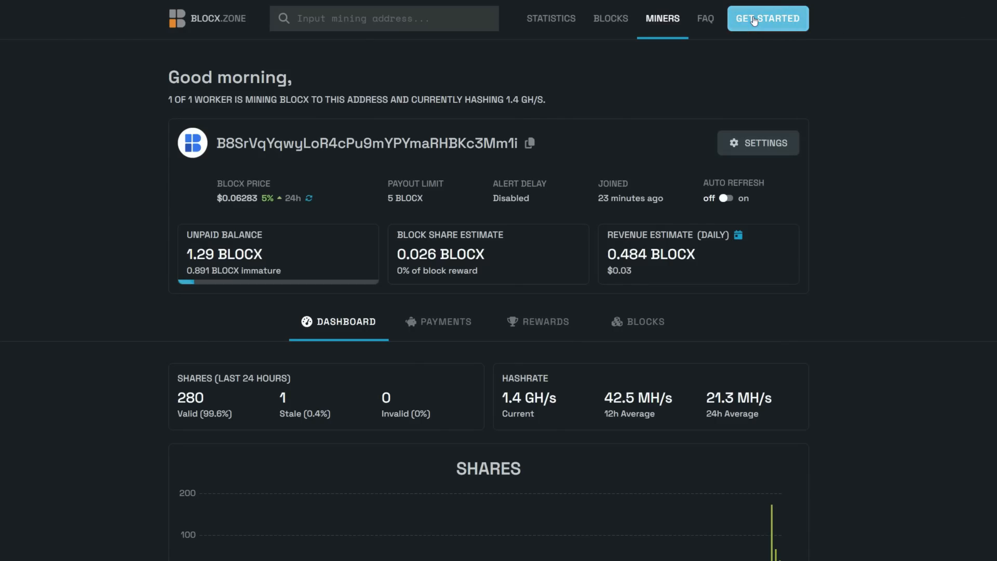
- Open the blocx.zone Get Started guide with the region server table
{"action": "left_click", "coordinate": [768, 18]}
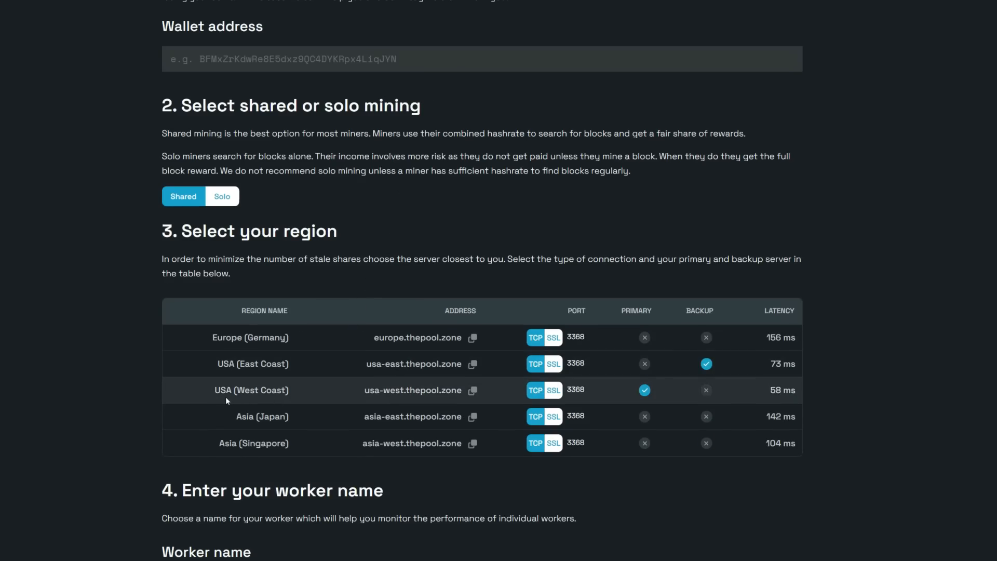
{"action": "mouse_move", "coordinate": [478, 393]}
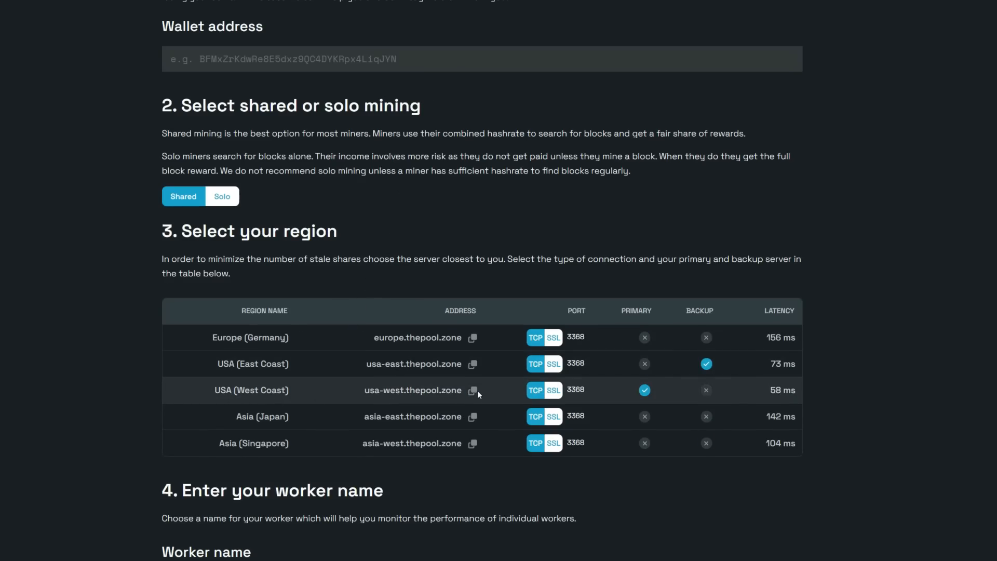
{"action": "mouse_move", "coordinate": [575, 393]}
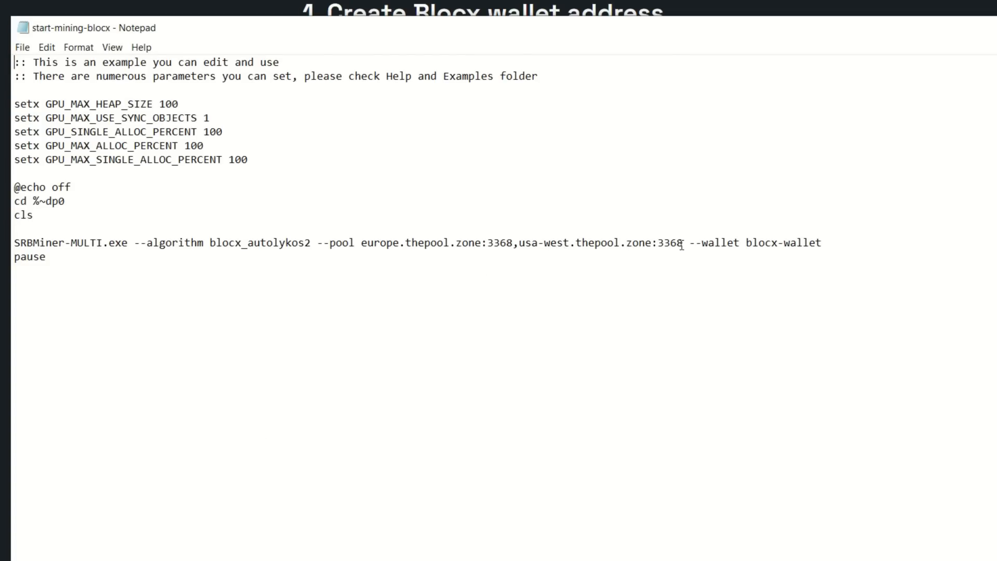
- Replace both pool addresses with usa-west.thepool.zone:3368 and copy the BLOCX receiving address
{"action": "left_click_drag", "start_coordinate": [363, 243], "coordinate": [680, 243]}
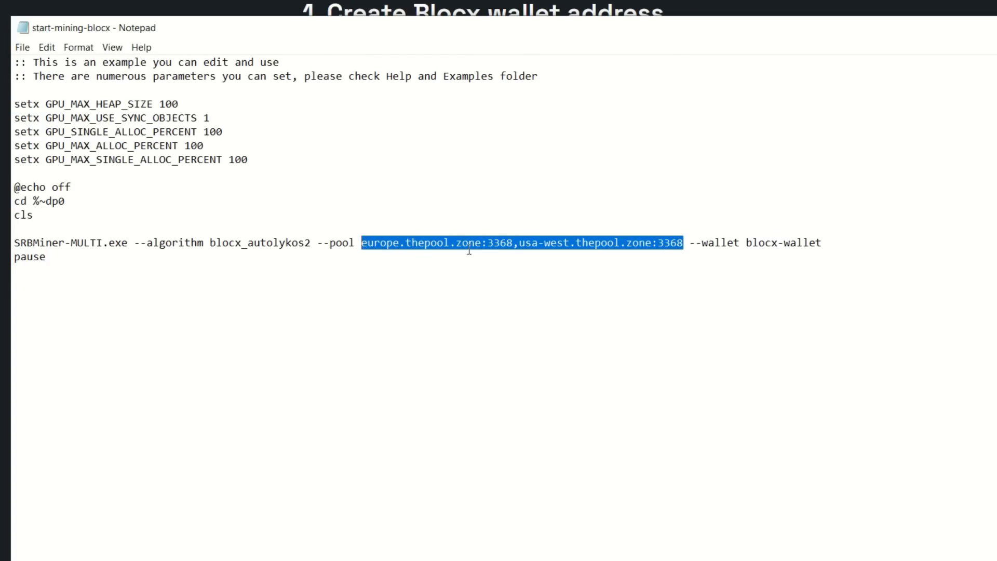
{"action": "mouse_move", "coordinate": [516, 256]}
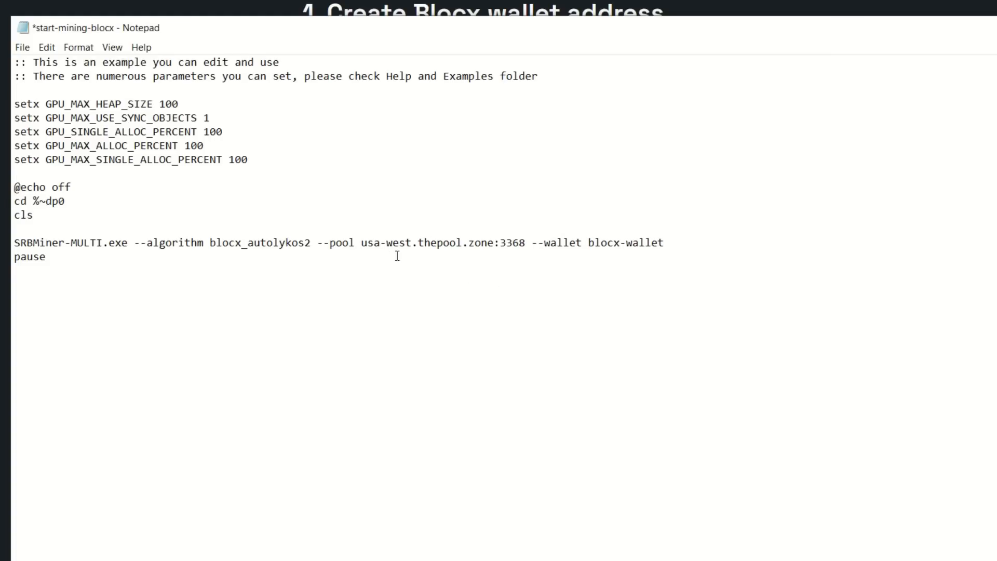
{"action": "mouse_move", "coordinate": [646, 252]}
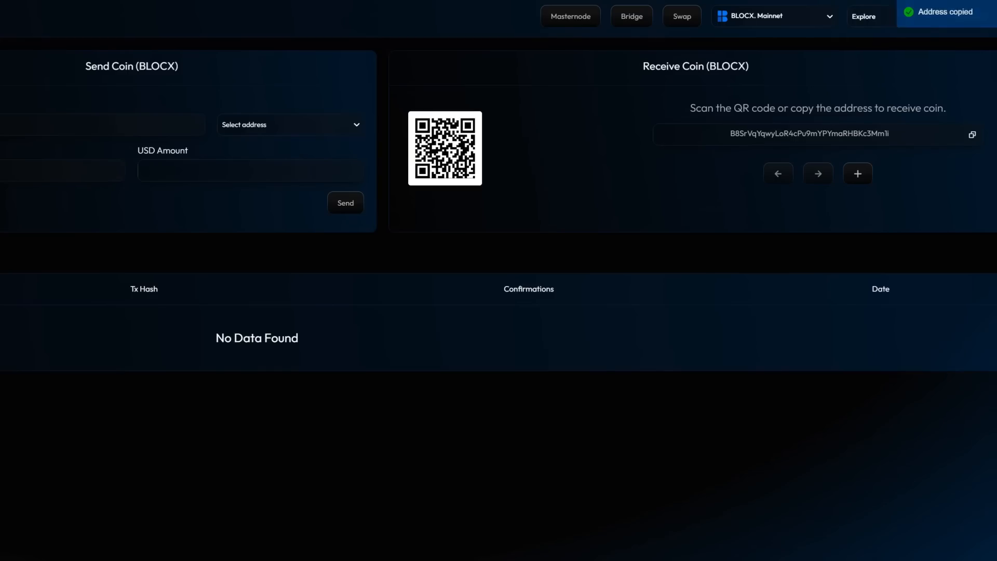
{"action": "left_click", "coordinate": [974, 134]}
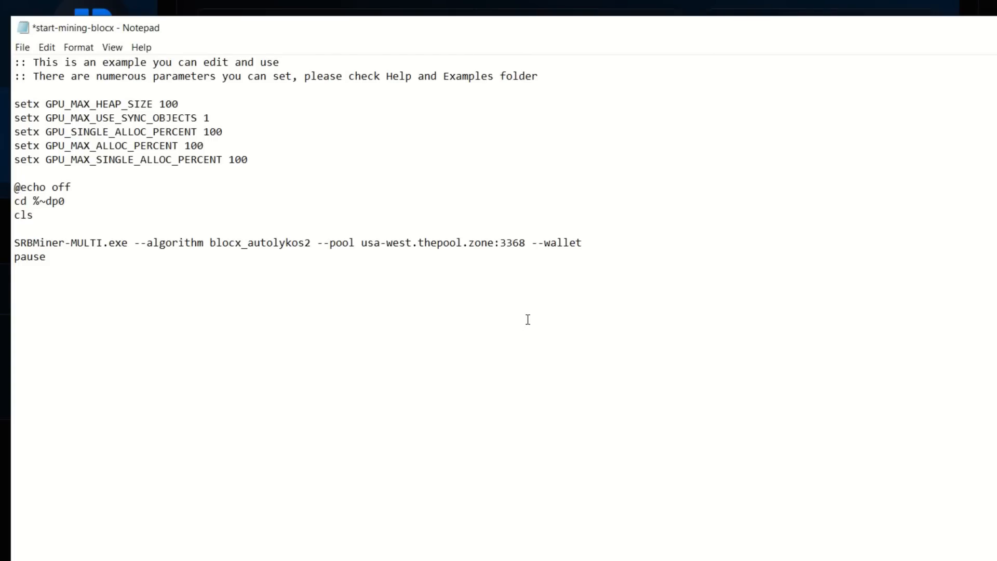
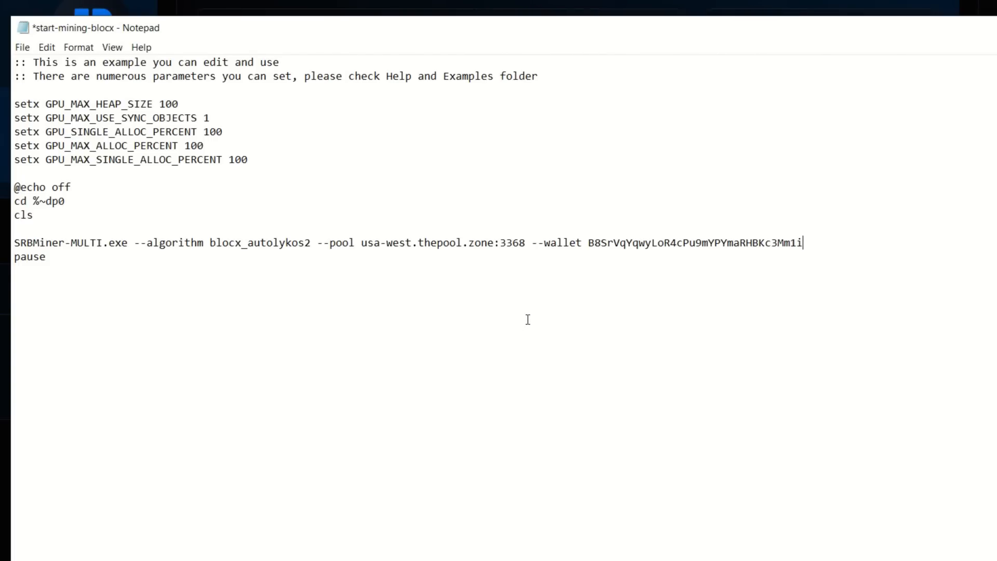
{"action": "type", "text": ".Rab"}
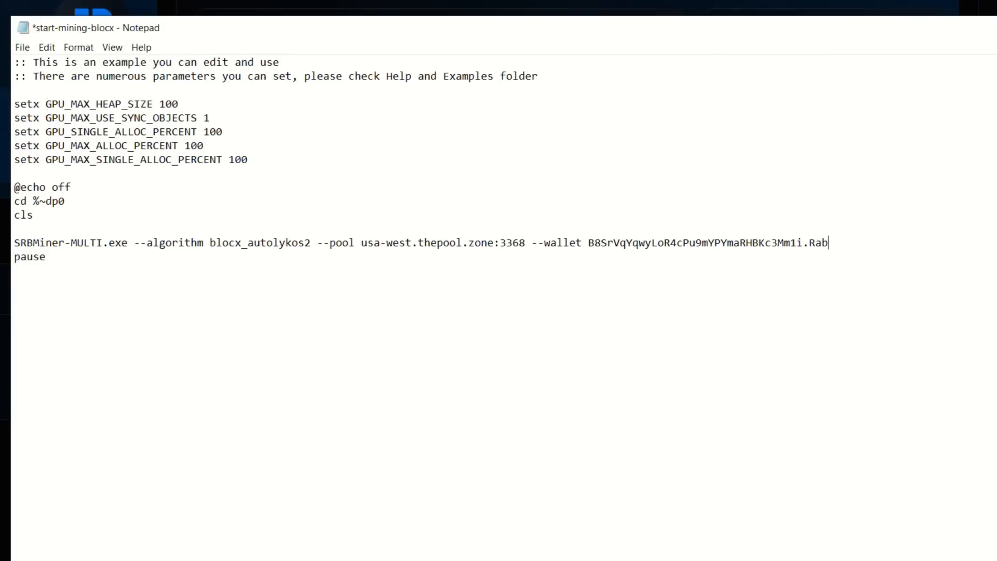
{"action": "type", "text": "idWS"}
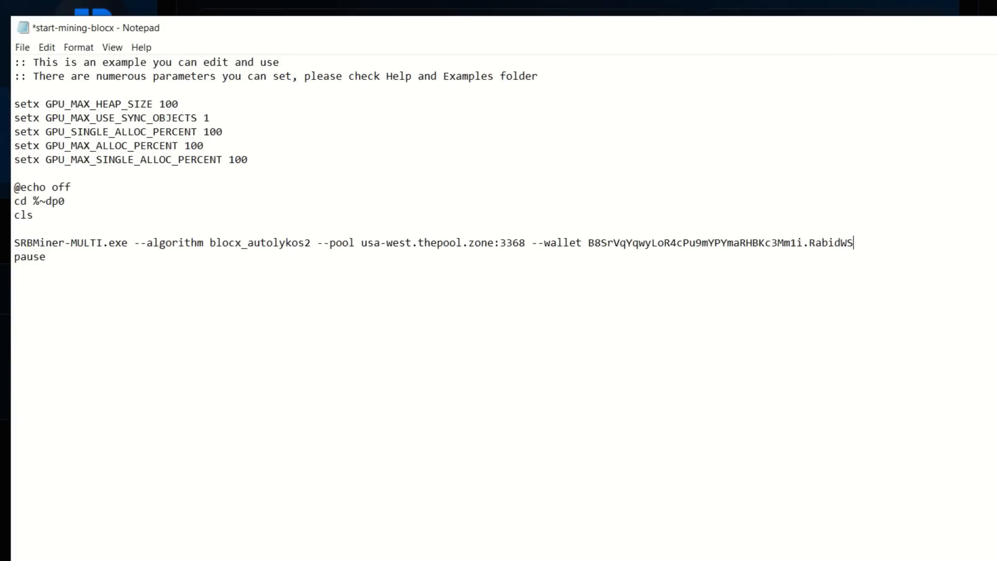
{"action": "left_click", "coordinate": [22, 46]}
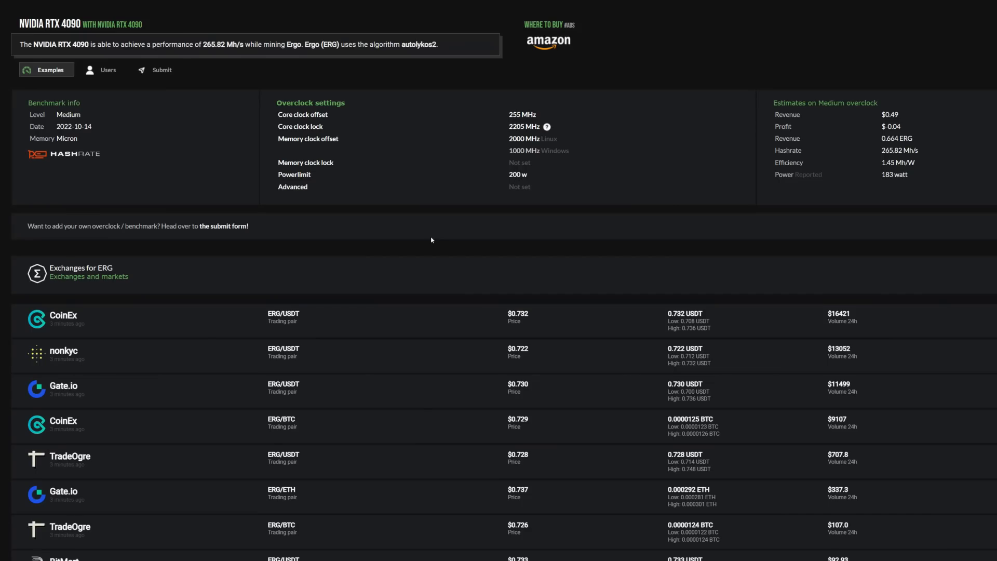
{"action": "mouse_move", "coordinate": [457, 147]}
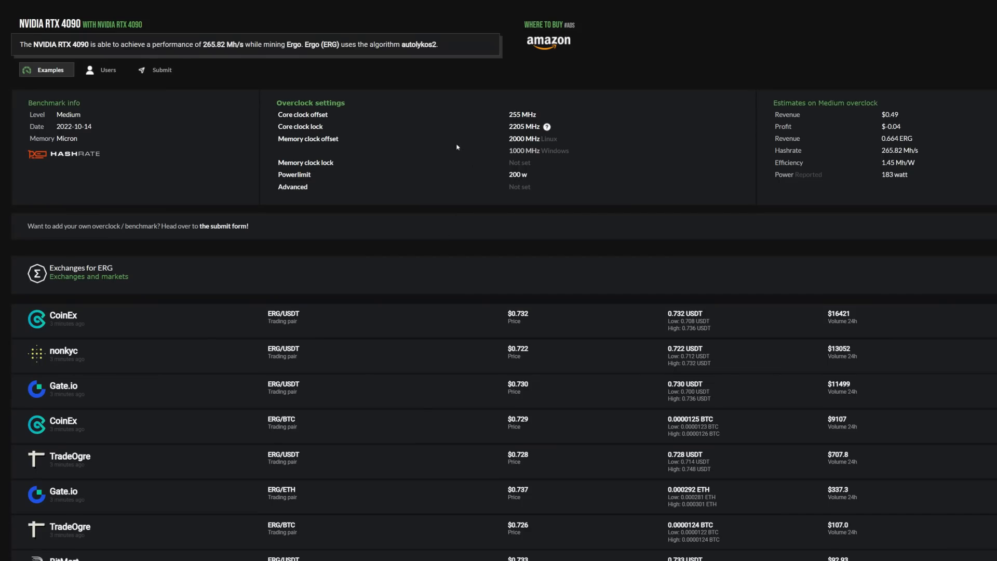
{"action": "mouse_move", "coordinate": [455, 148]}
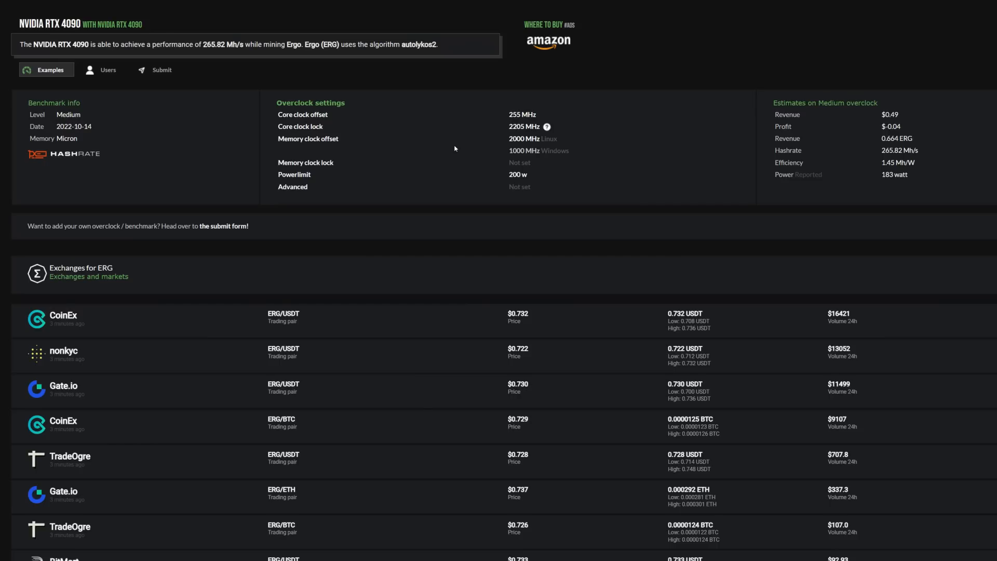
{"action": "mouse_move", "coordinate": [506, 126]}
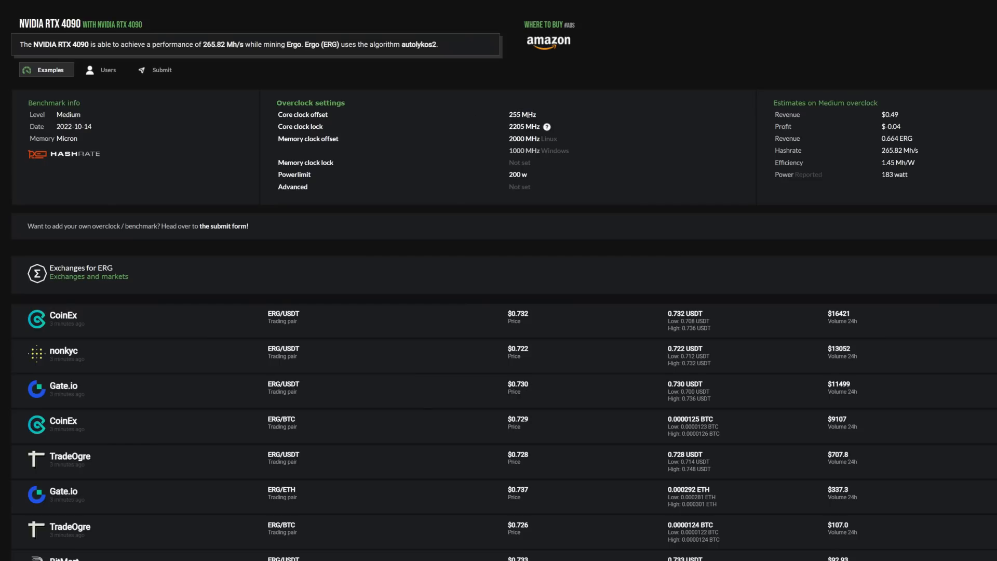
{"action": "mouse_move", "coordinate": [471, 131]}
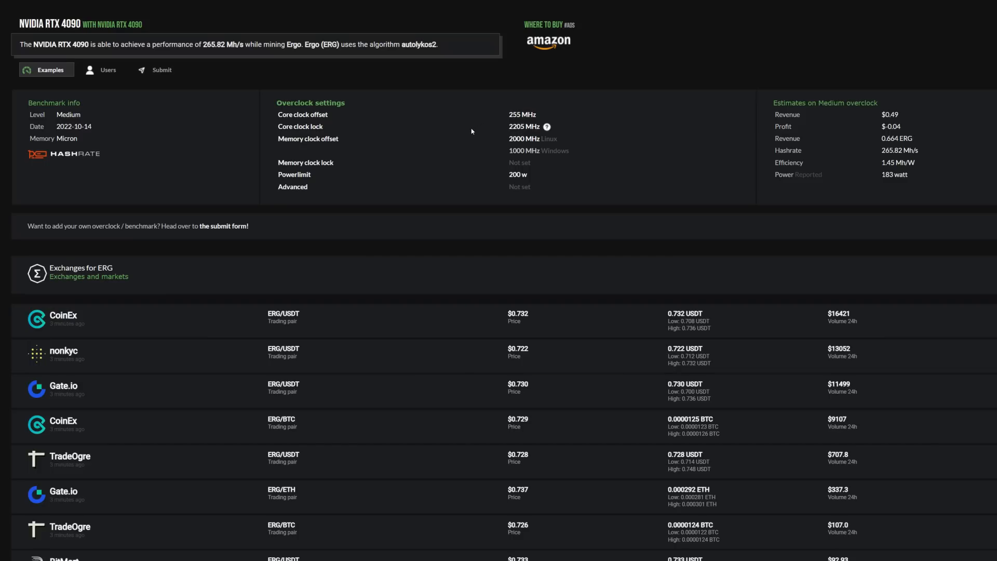
{"action": "mouse_move", "coordinate": [498, 120]}
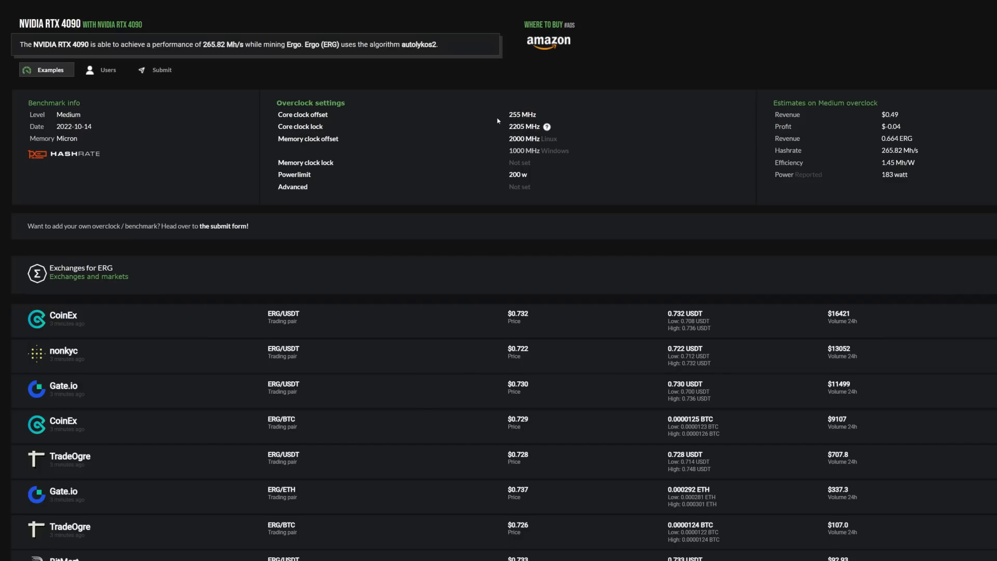
{"action": "mouse_move", "coordinate": [518, 116]}
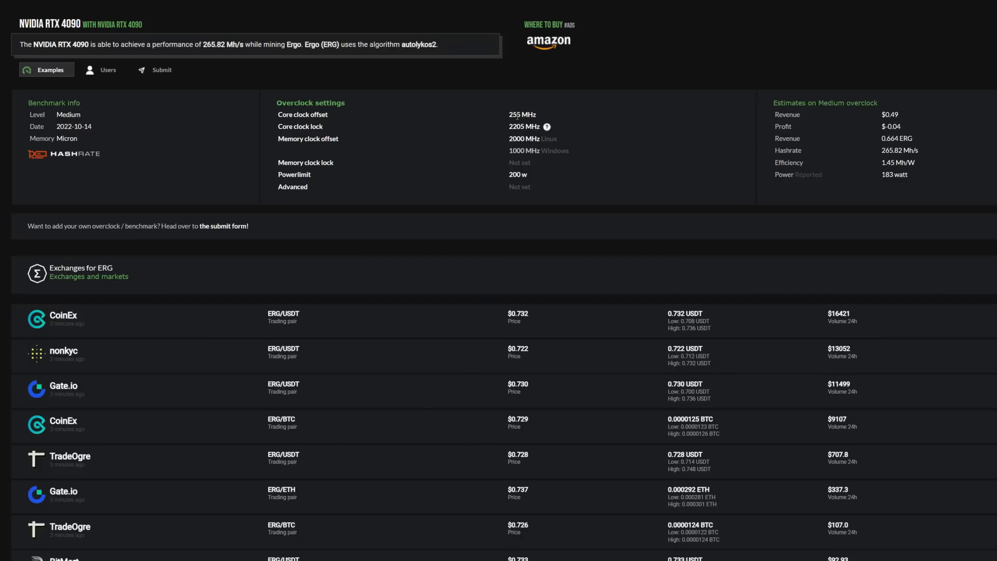
{"action": "mouse_move", "coordinate": [318, 144]}
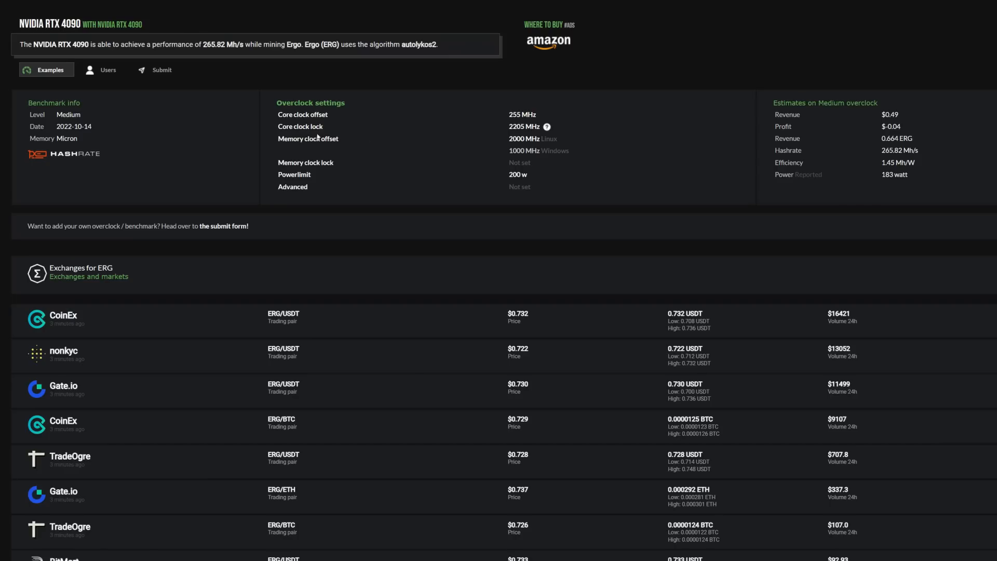
{"action": "mouse_move", "coordinate": [373, 131]}
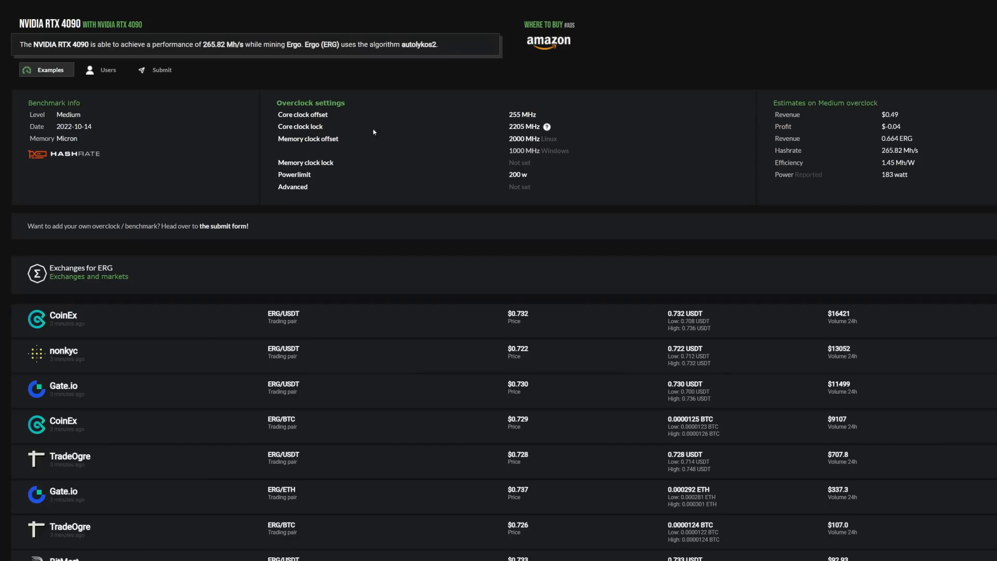
{"action": "mouse_move", "coordinate": [427, 147]}
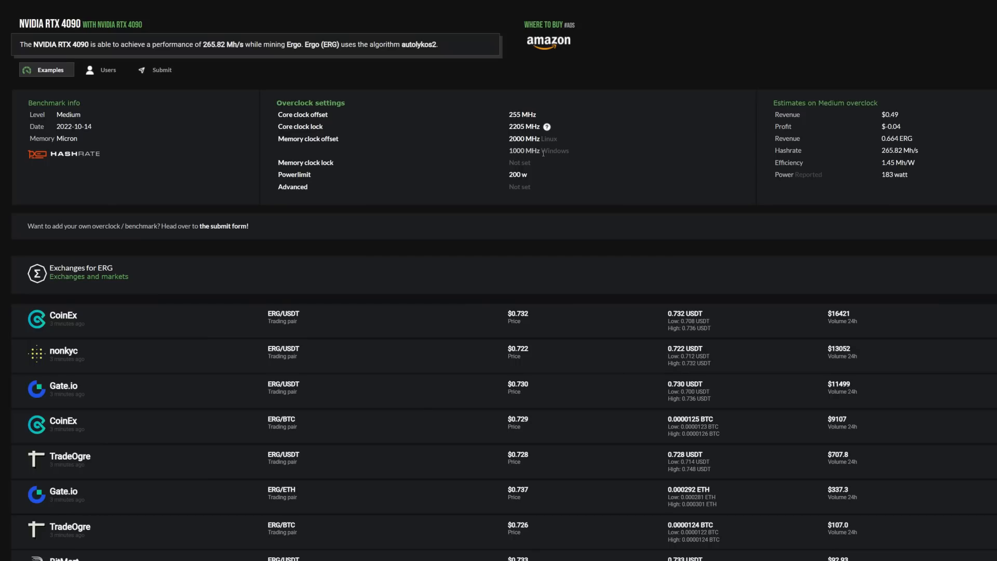
{"action": "mouse_move", "coordinate": [494, 154]}
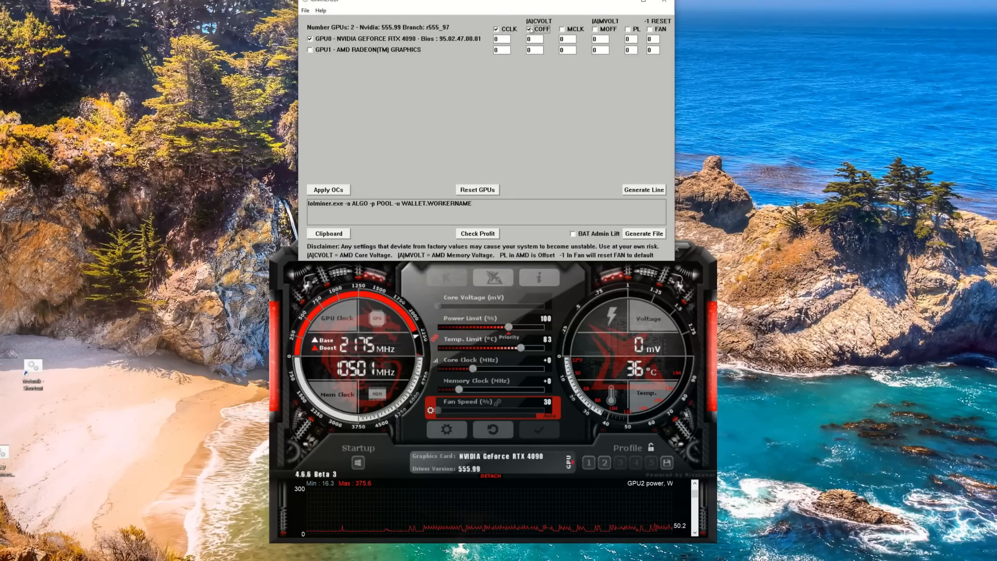
- Enable MOFF for the RTX 4090, enter core offset 300 and memory offset 100, and apply the overclock
{"action": "left_click", "coordinate": [595, 29]}
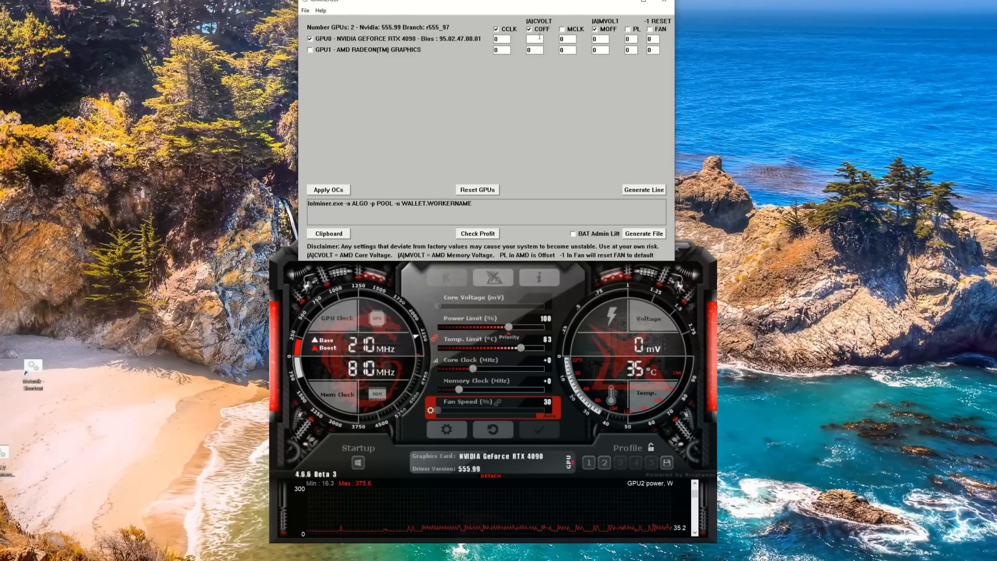
{"action": "type", "text": "300"}
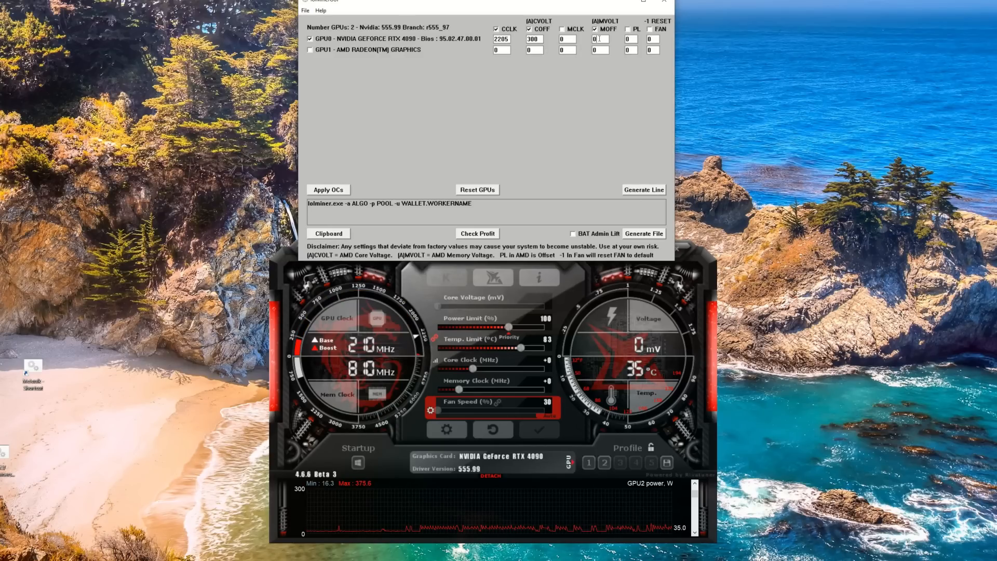
{"action": "type", "text": "100"}
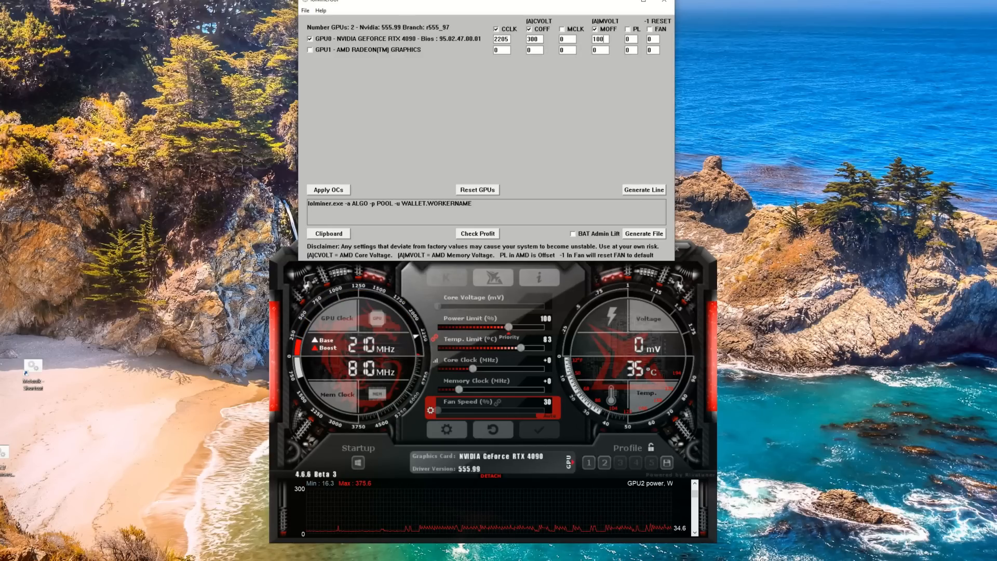
{"action": "left_click", "coordinate": [478, 233]}
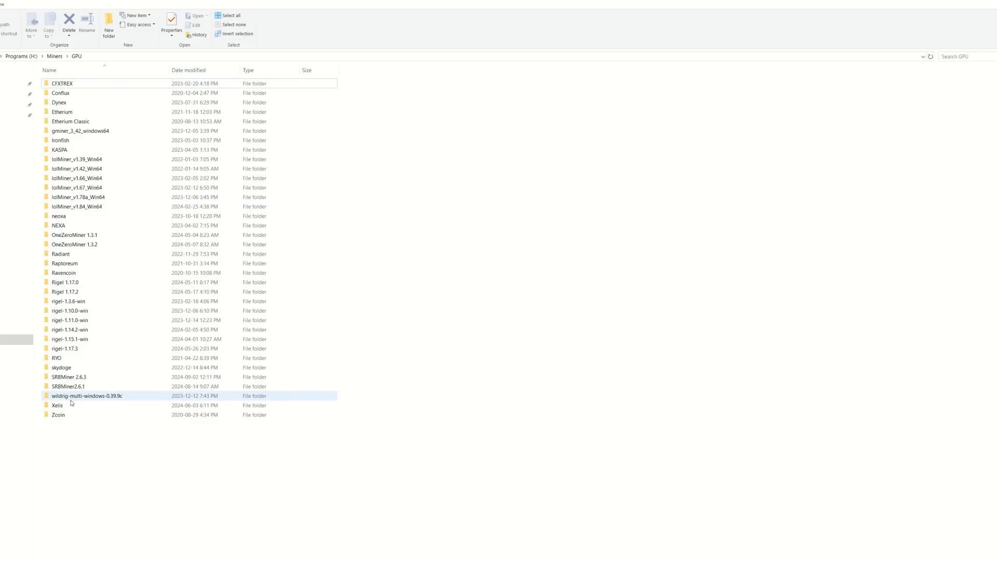
- Select and open the SRBMiner 2.6.3 folder under Miners\GPU
{"action": "left_click", "coordinate": [64, 377]}
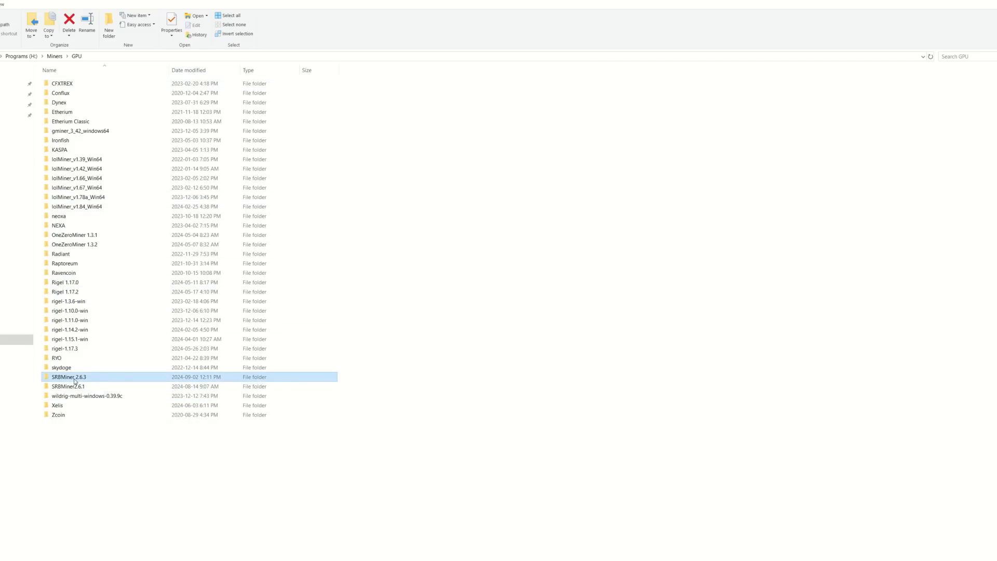
{"action": "double_click", "coordinate": [66, 376]}
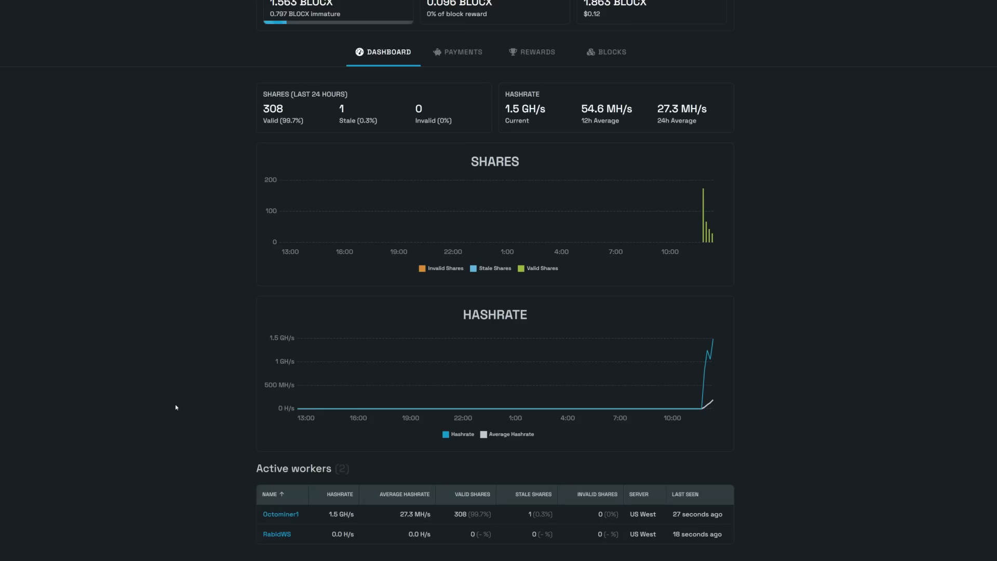
{"action": "mouse_move", "coordinate": [279, 542]}
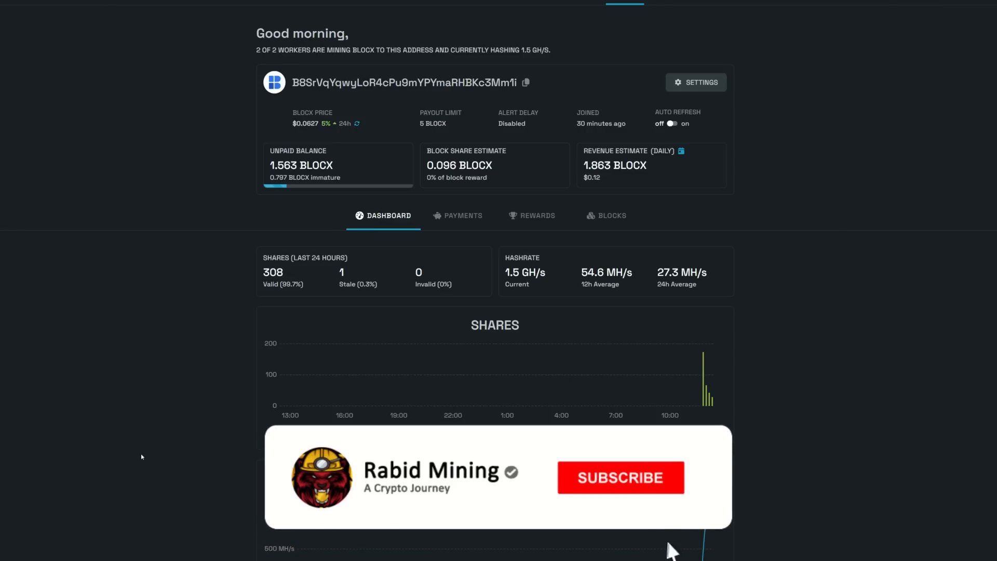
{"action": "left_click", "coordinate": [620, 478]}
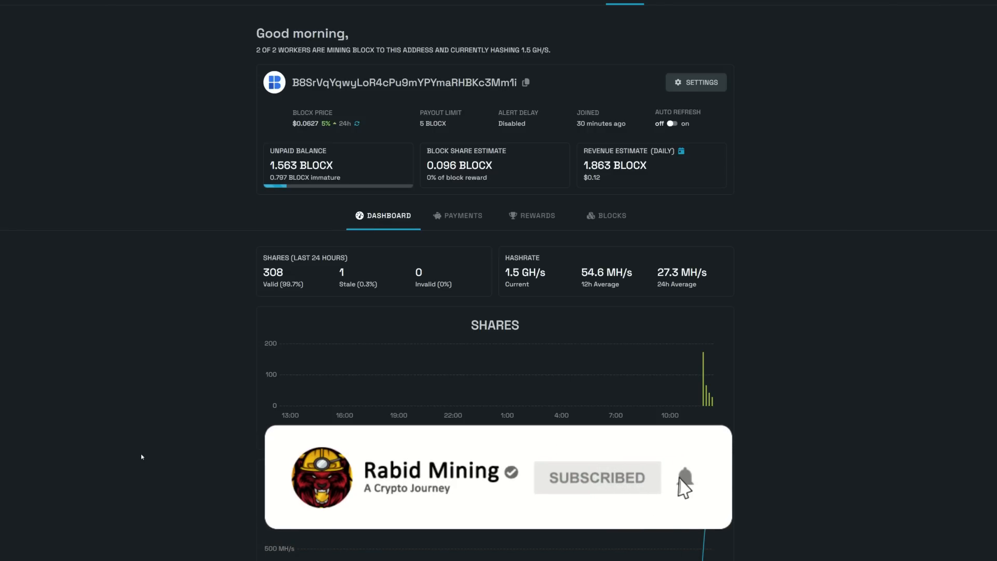